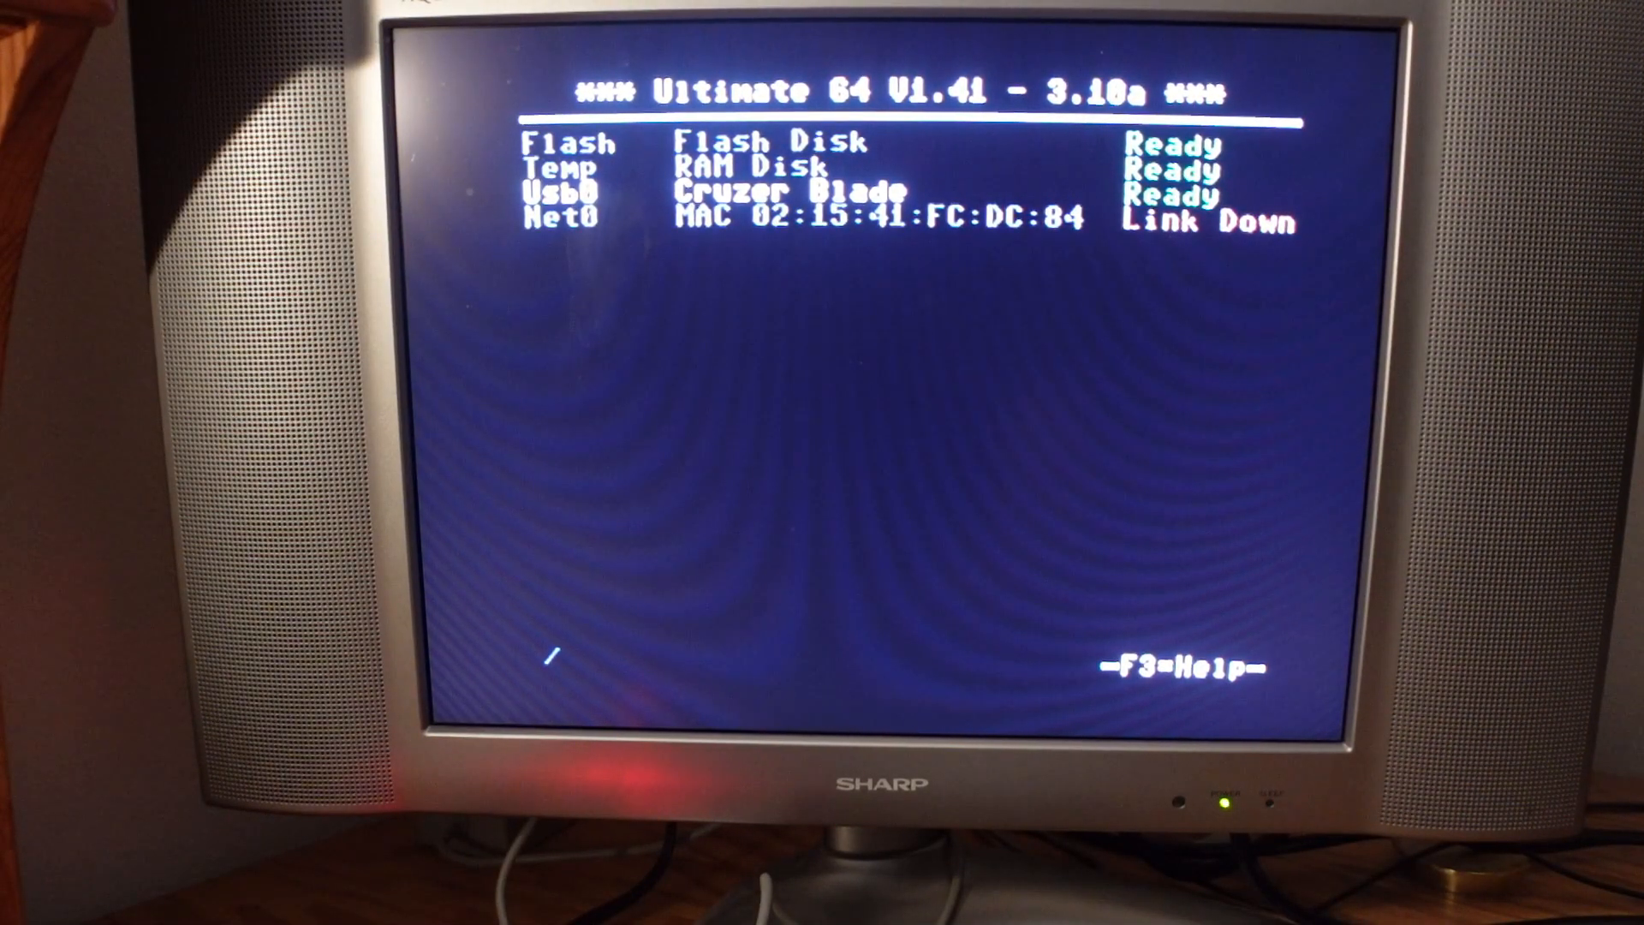
Step: Browse Usb0 to the ultimate_3.10j folder and run the updater, bringing the menu to V1.42 - 3.10j
key(Return)
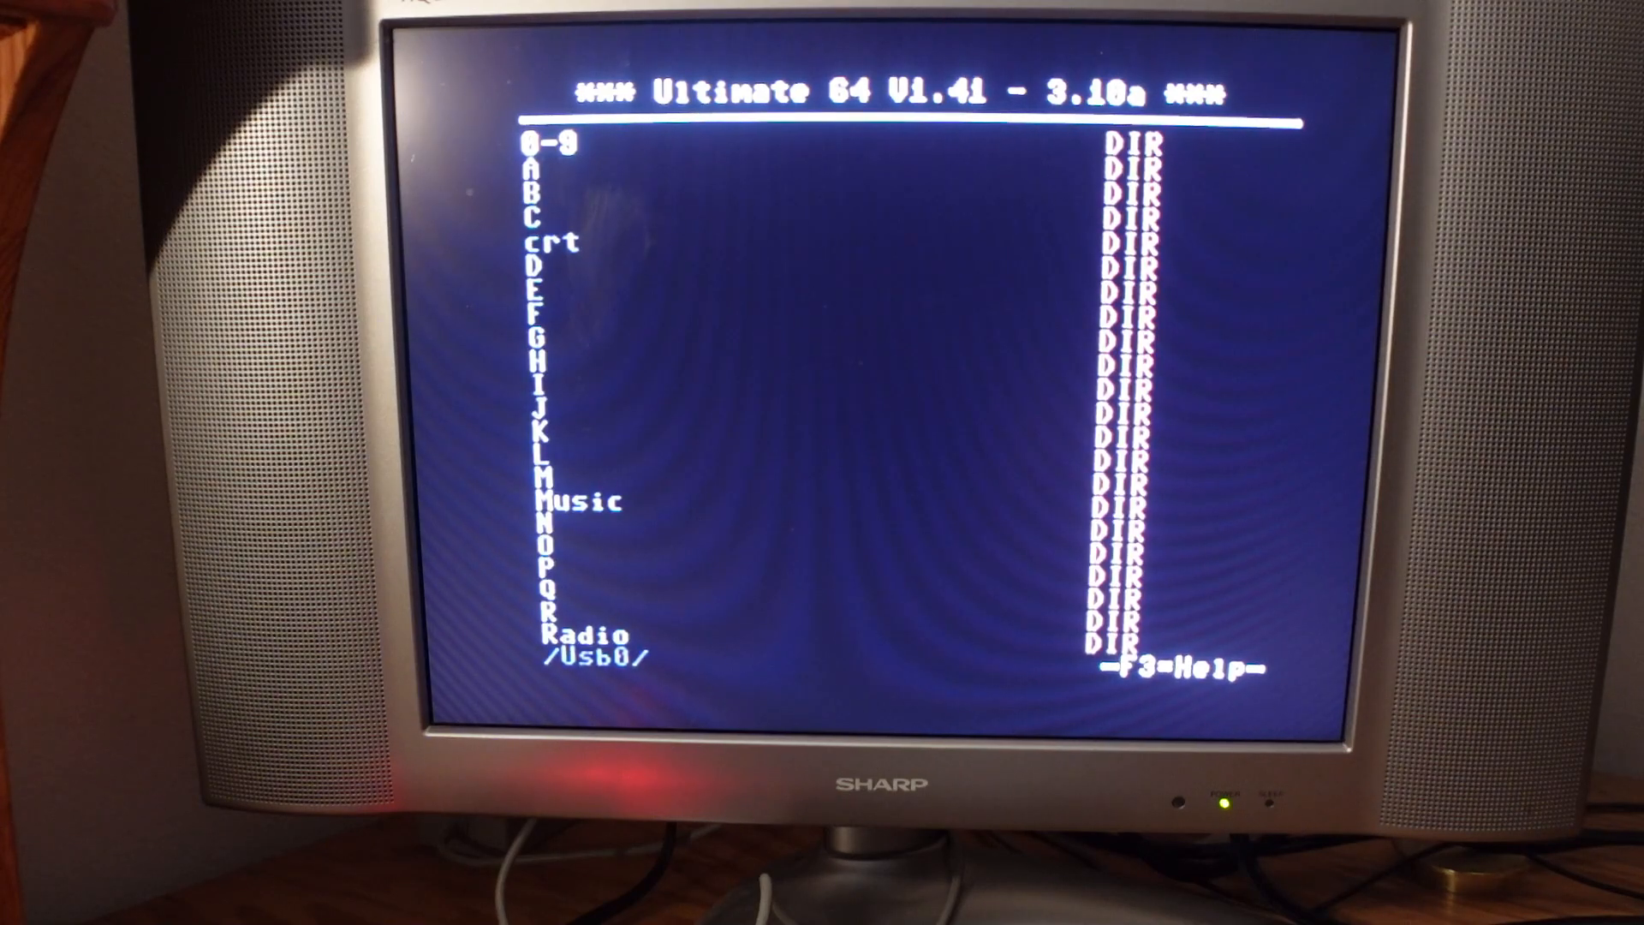
scroll(down, 3)
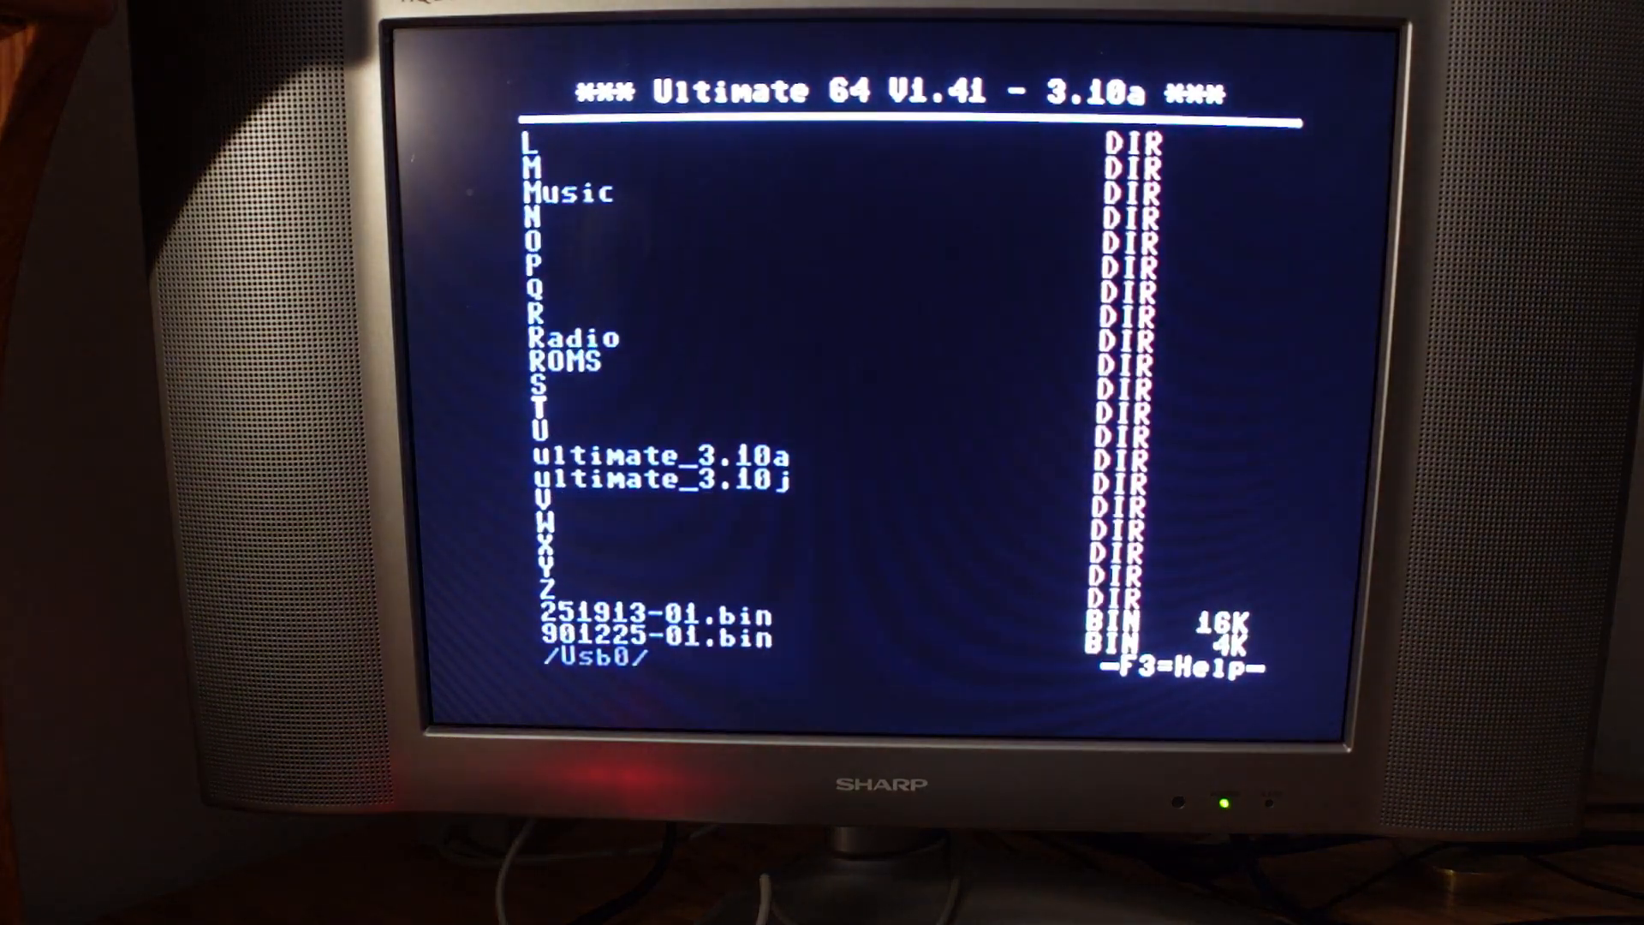
scroll(down, 3)
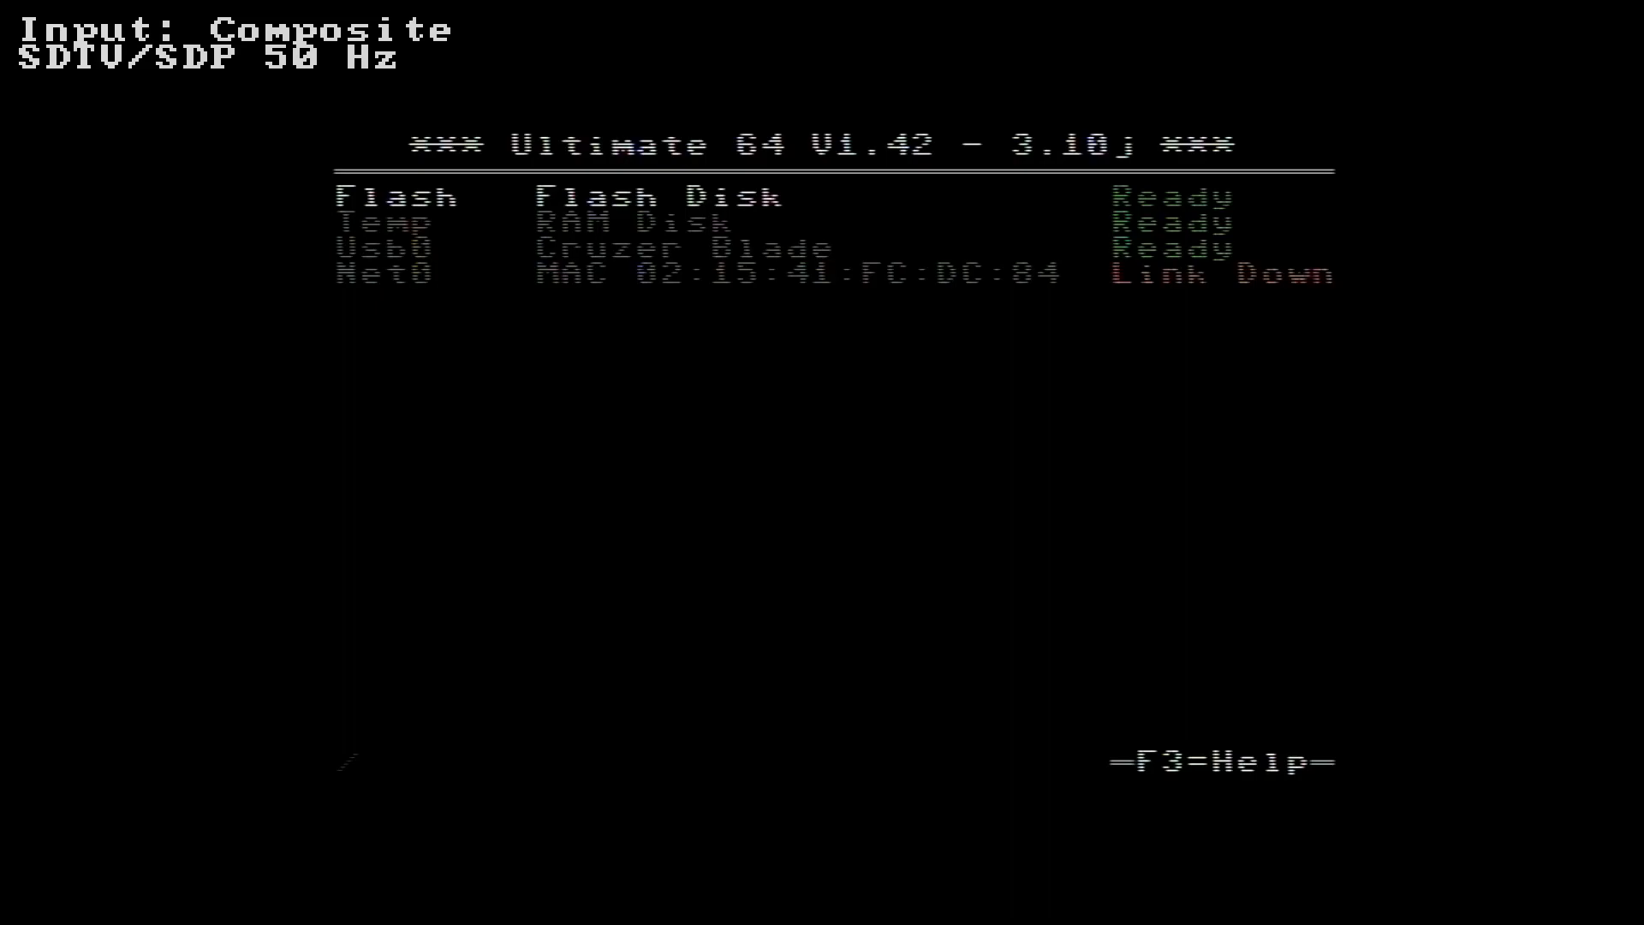
Step: In U64 Specific Settings set System Mode to NTSC and save the change to Flash
key(Down)
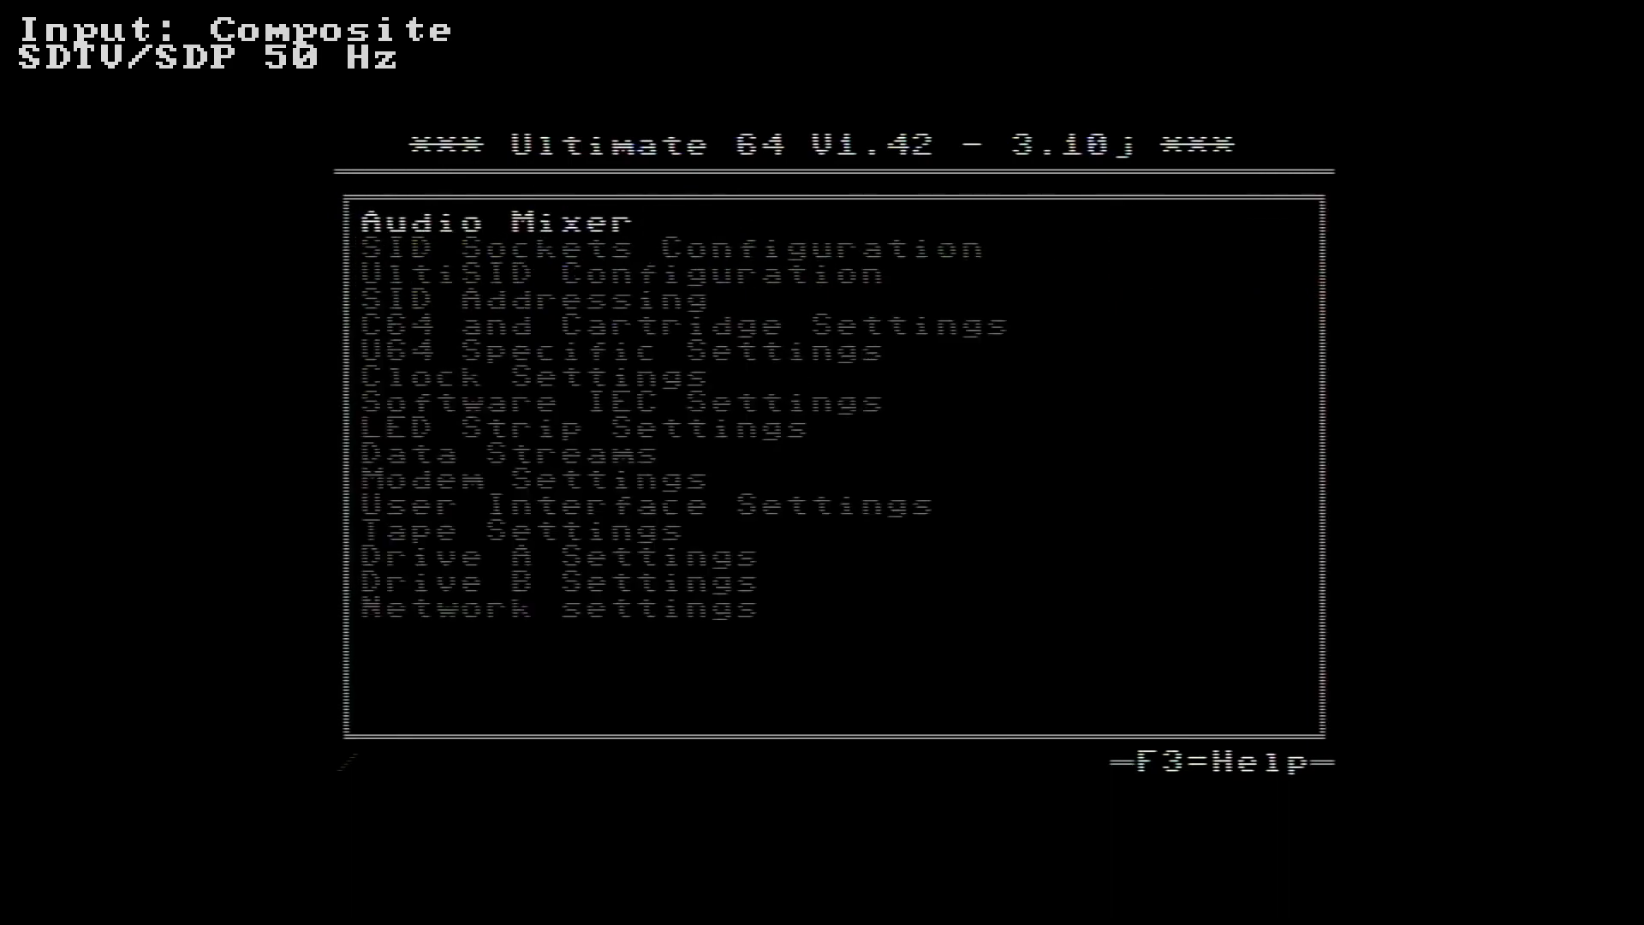
key(down)
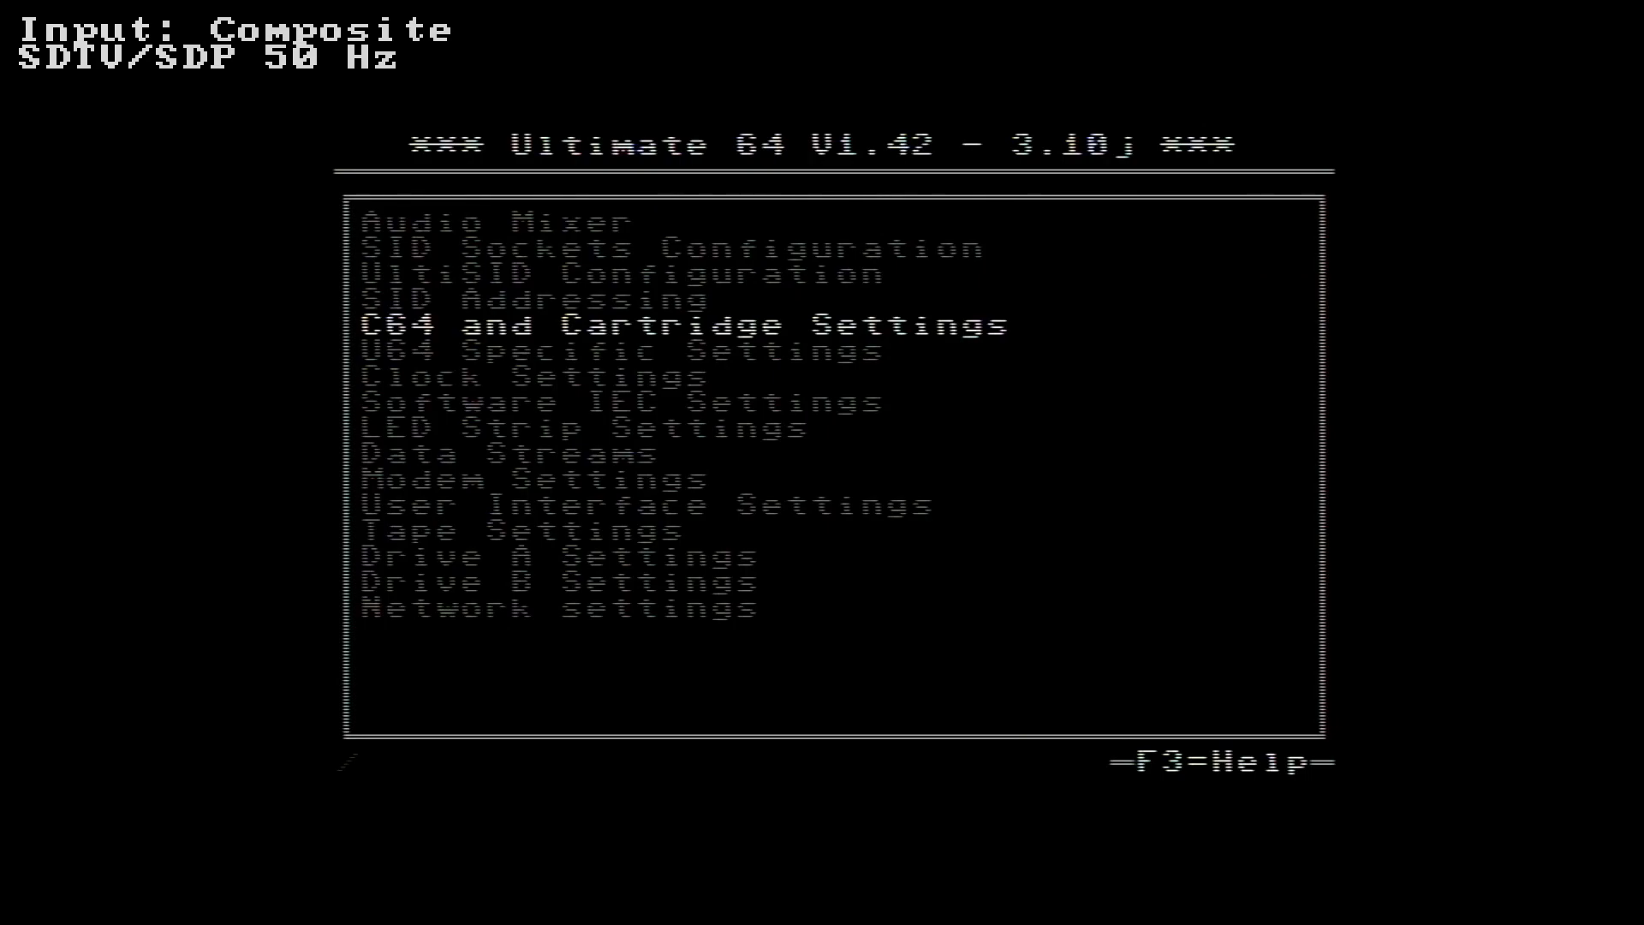
key(Up)
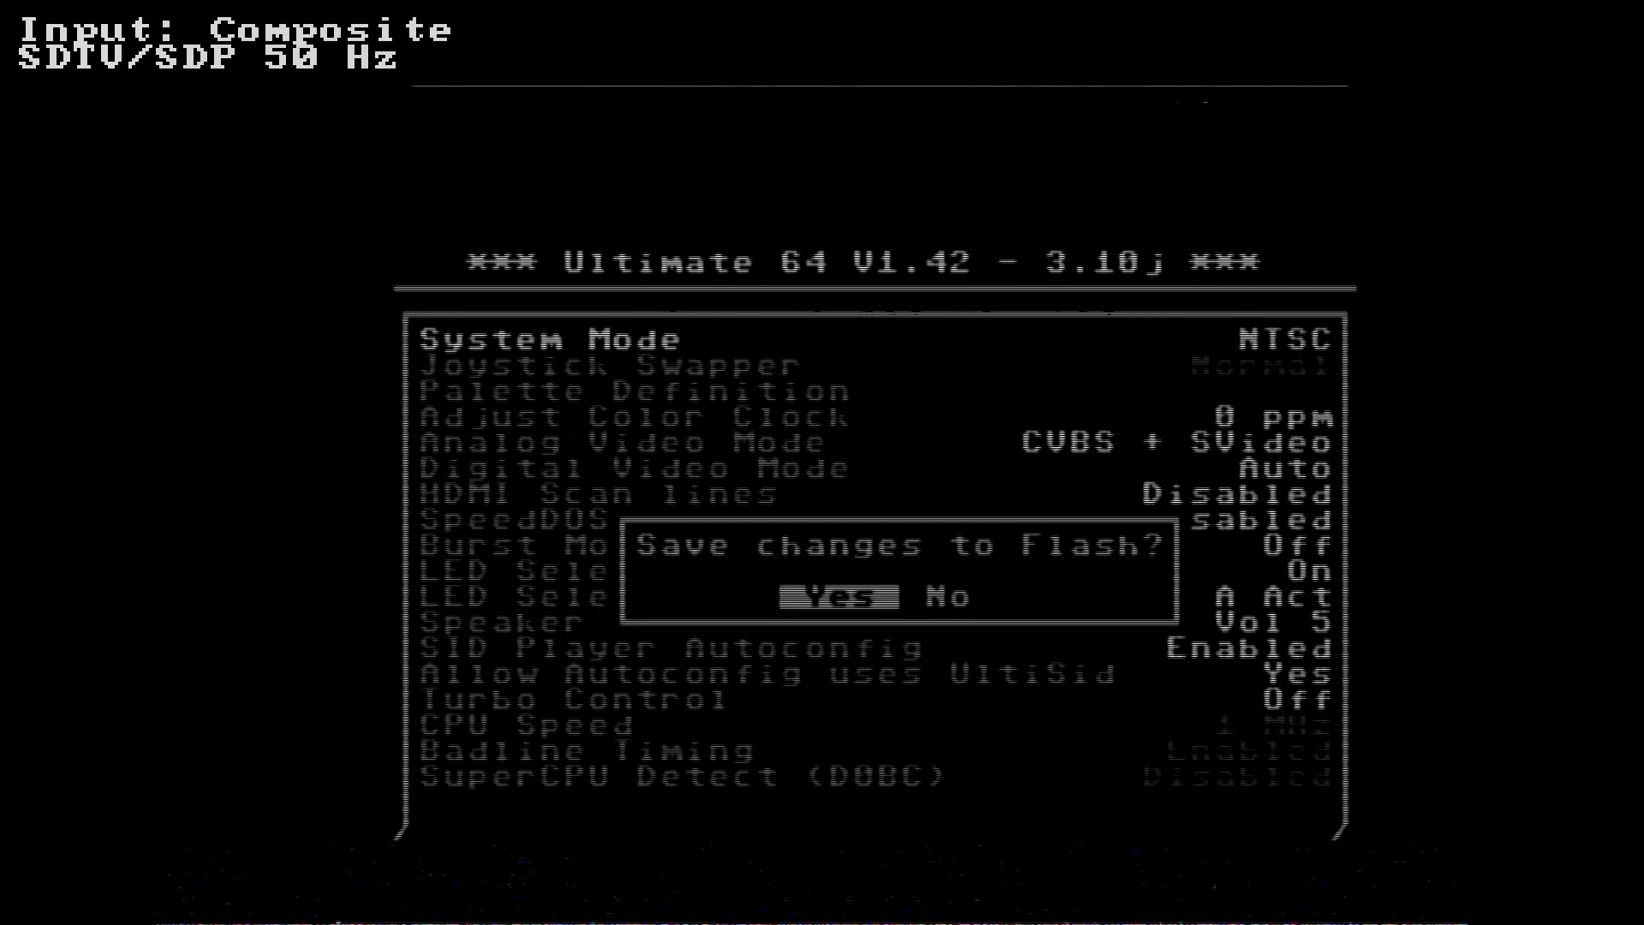
key(Return)
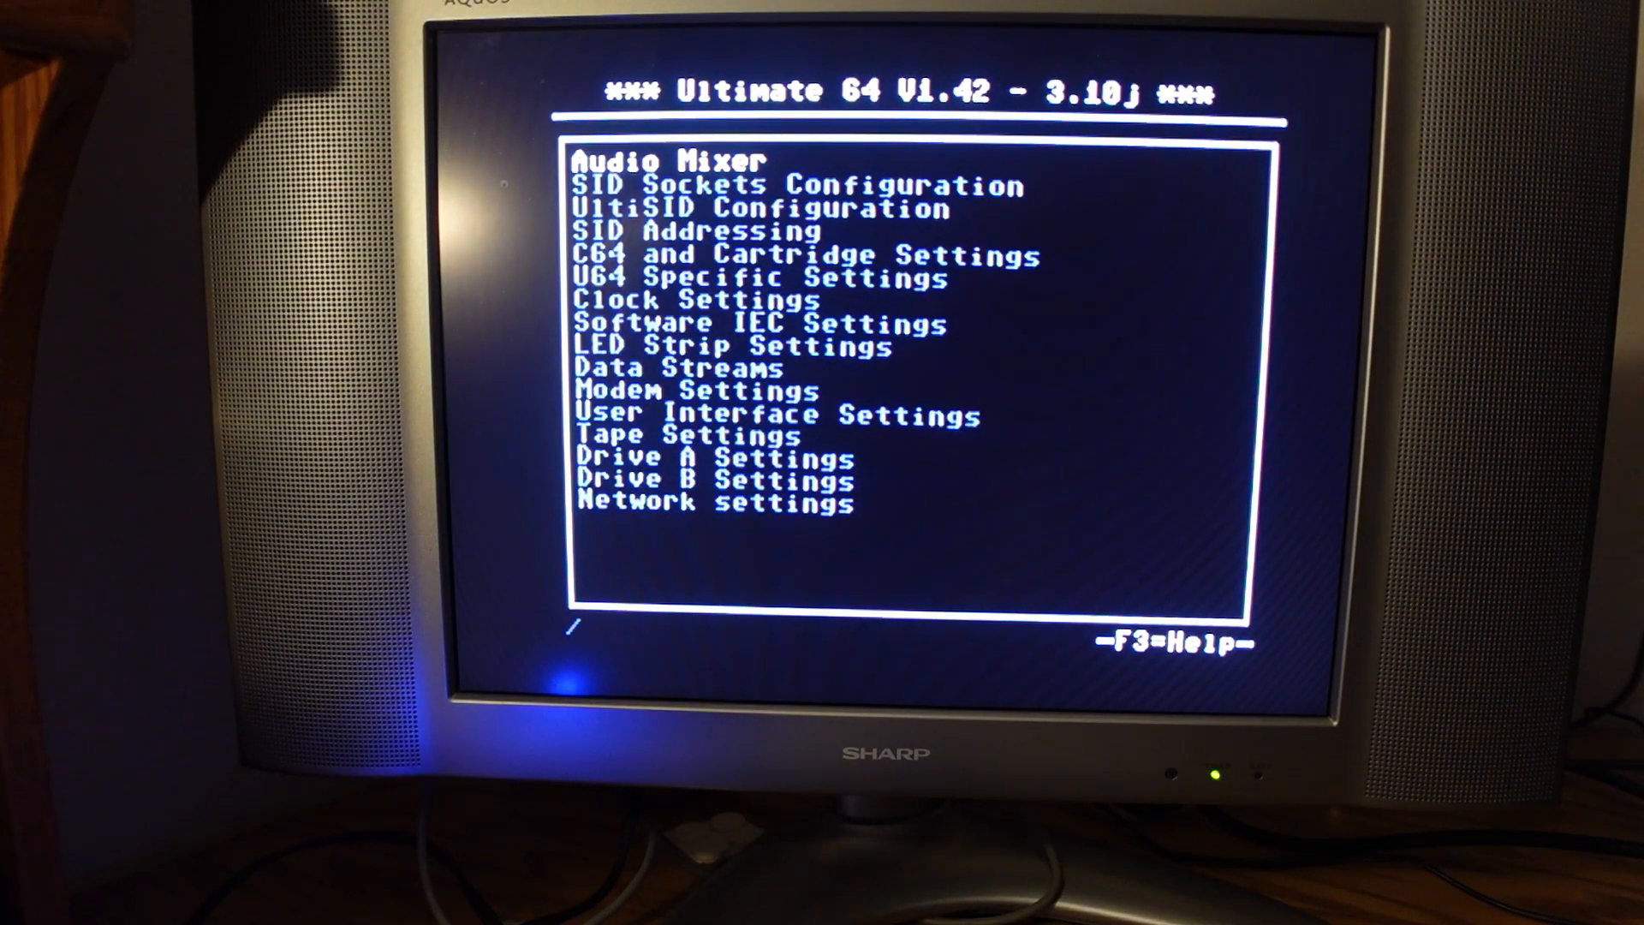
Step: Verify NTSC in U64 Specific Settings, then move to C64 and Cartridge Settings
key(Down)
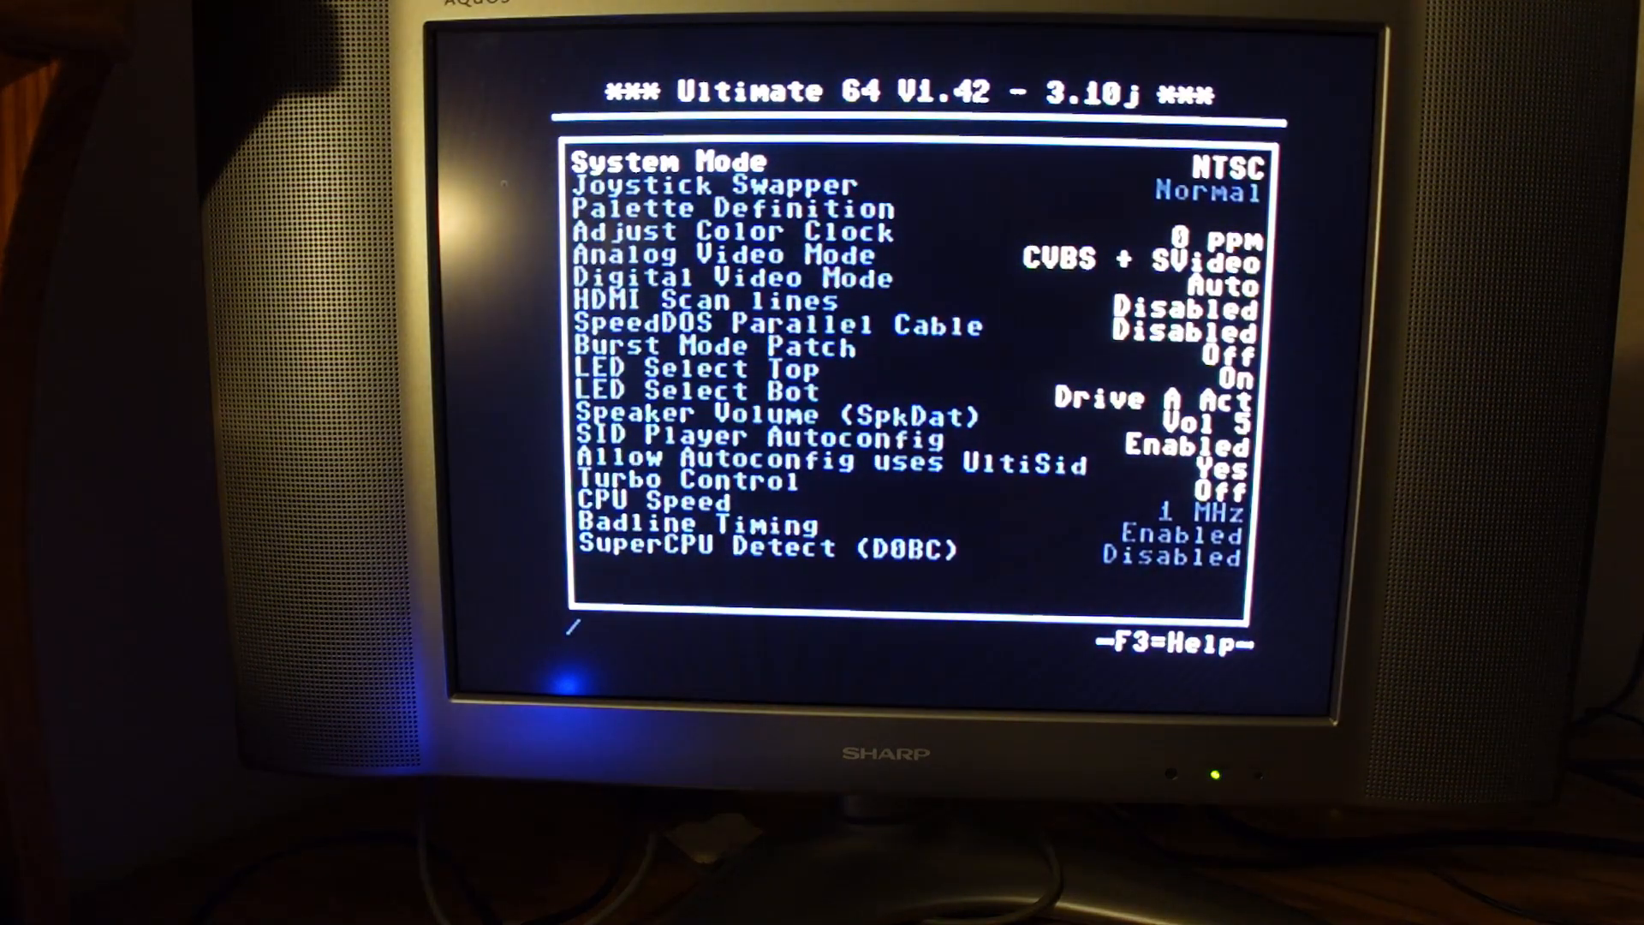
key(Return)
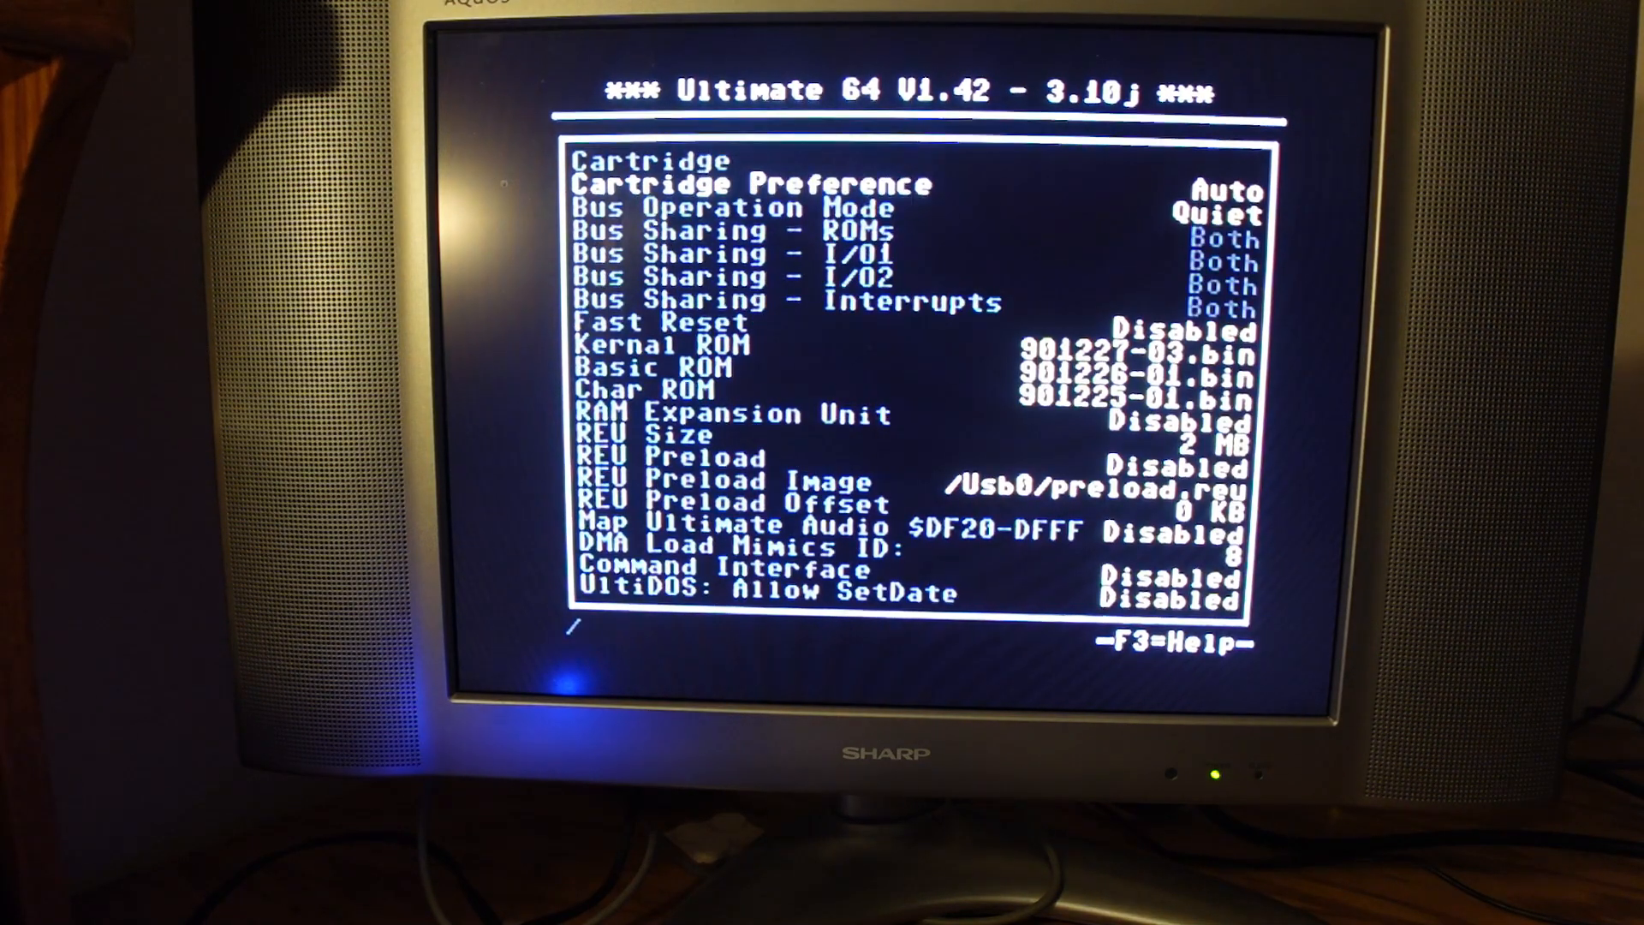
Step: Review the Kernal, Basic and Char ROM and Command Interface entries, then return to the settings list
key(down)
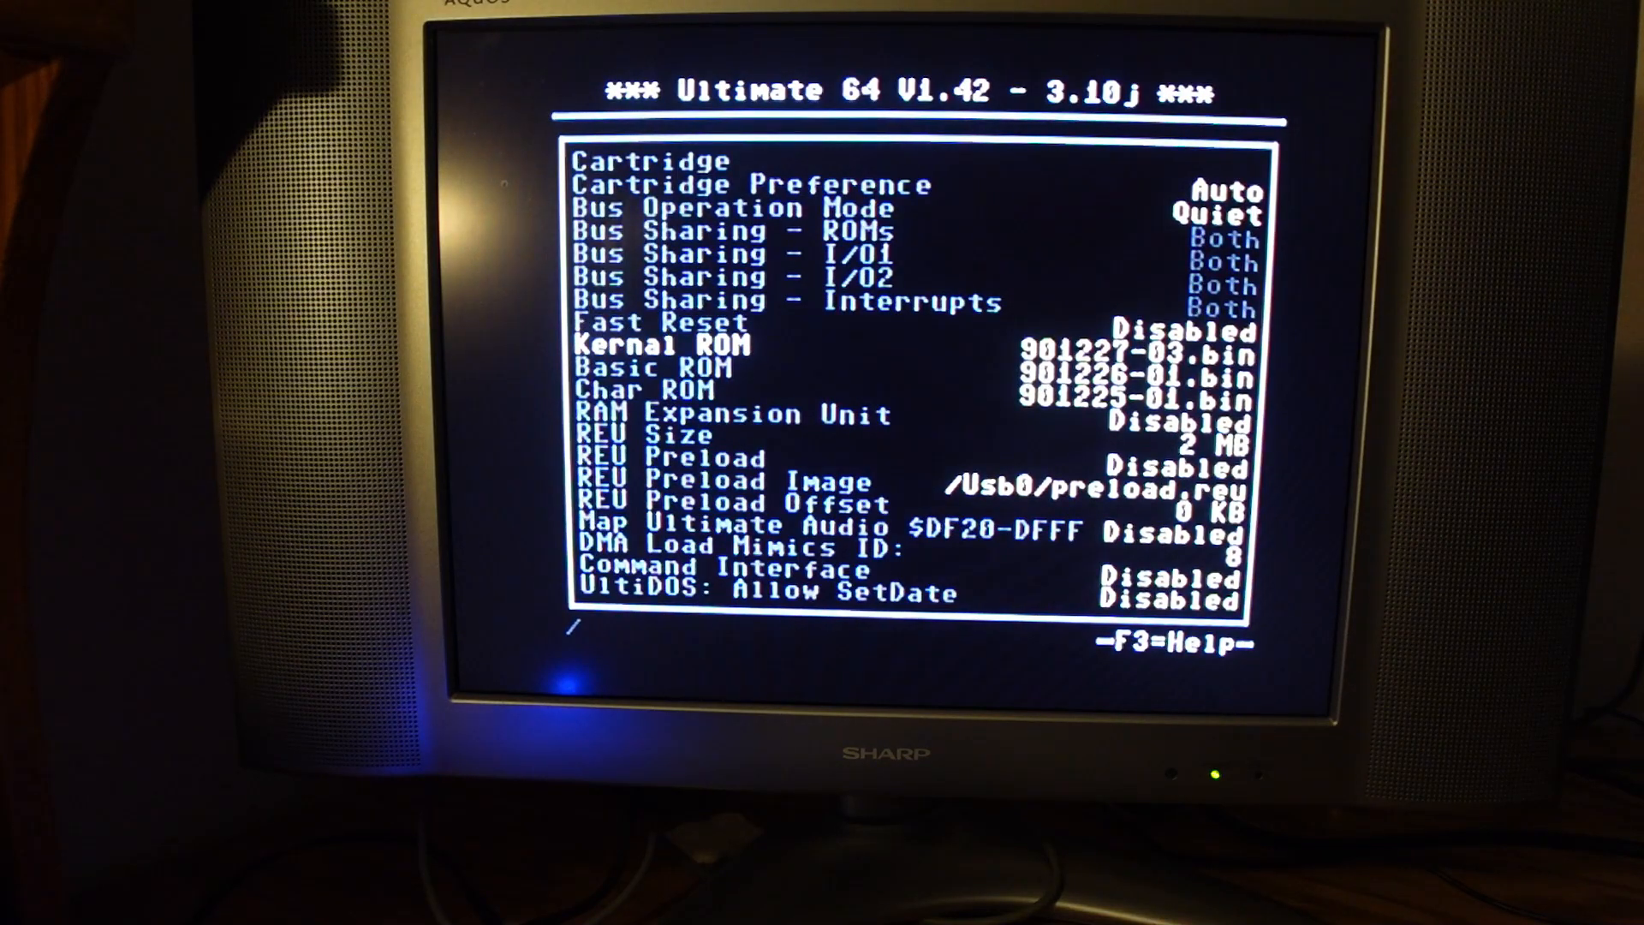
key(Down)
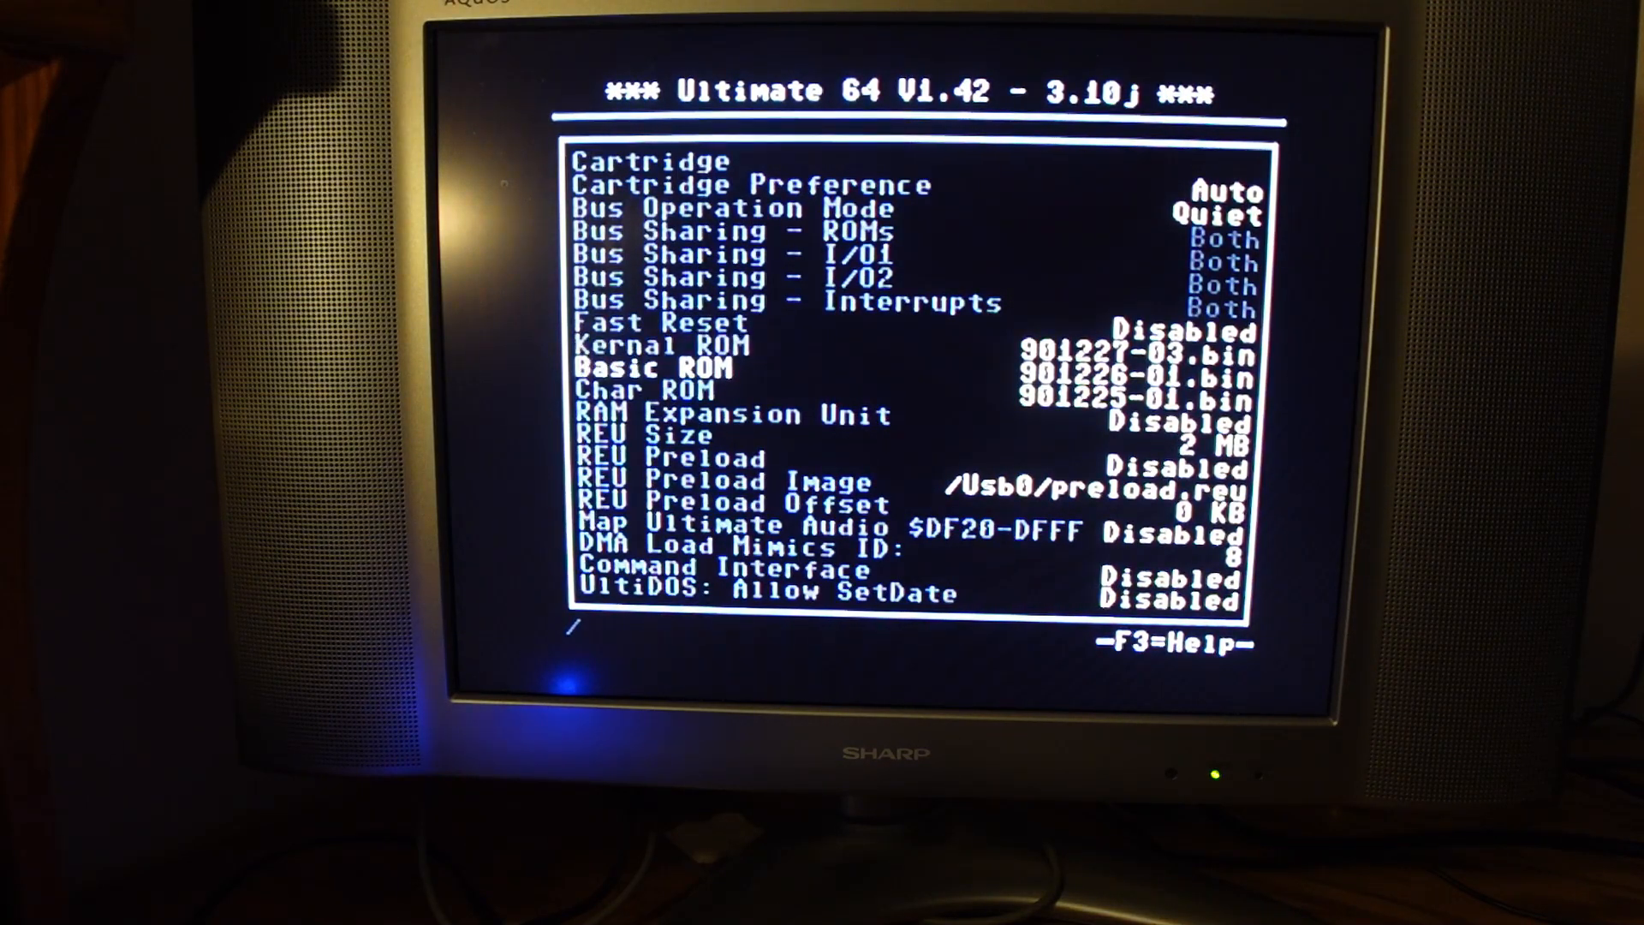
key(Down)
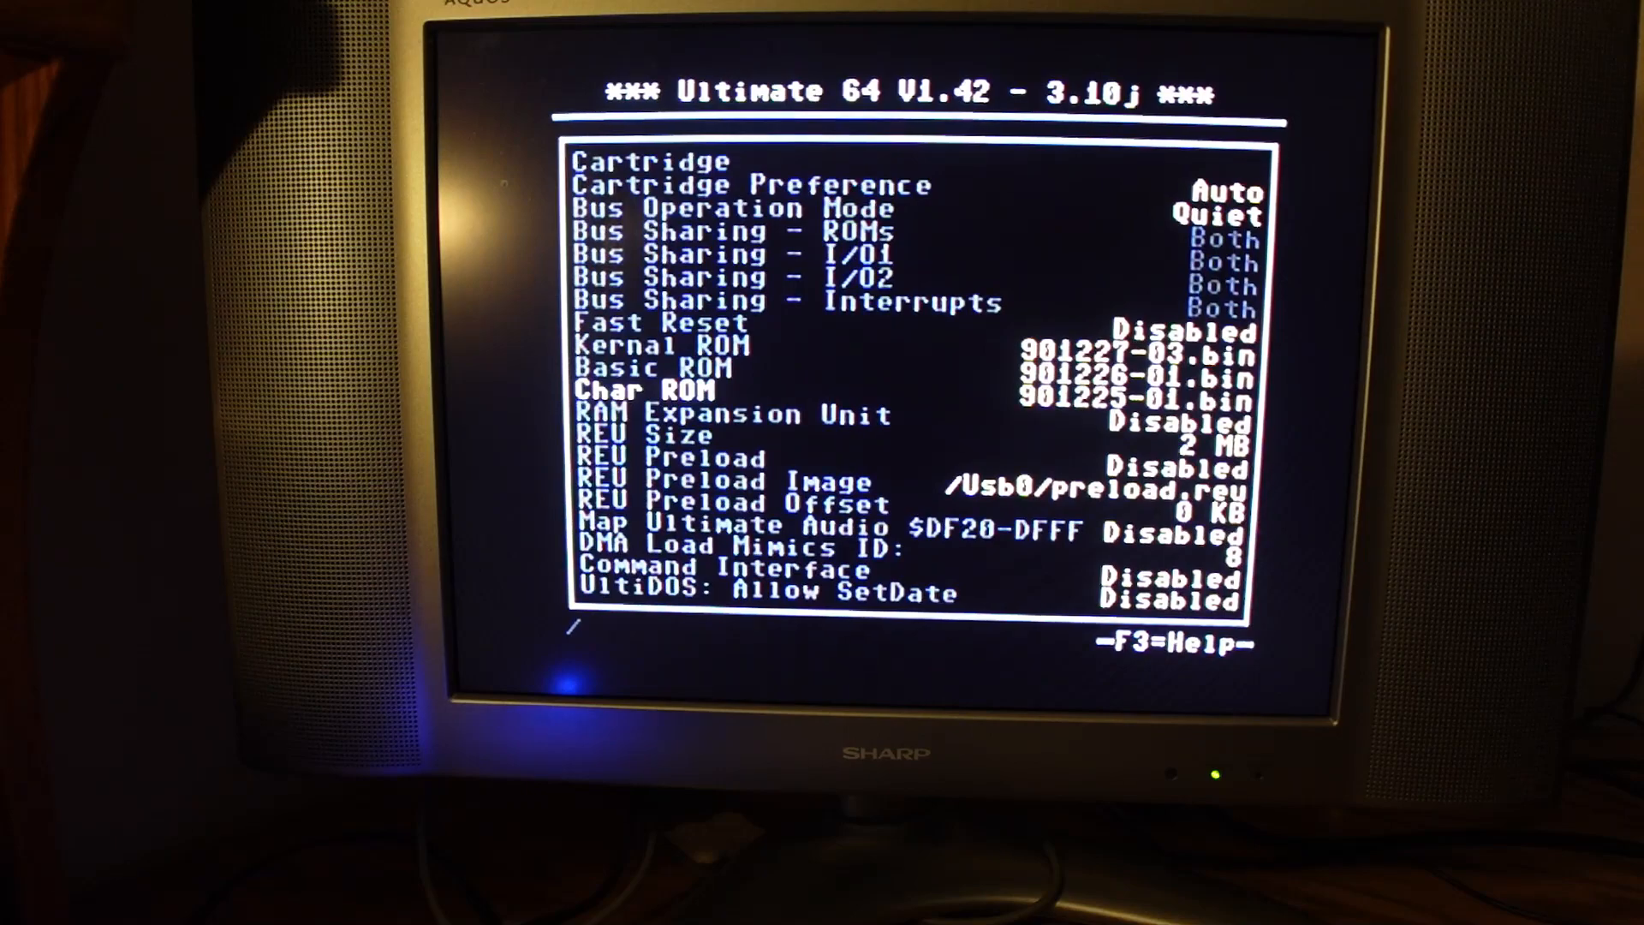
key(Down)
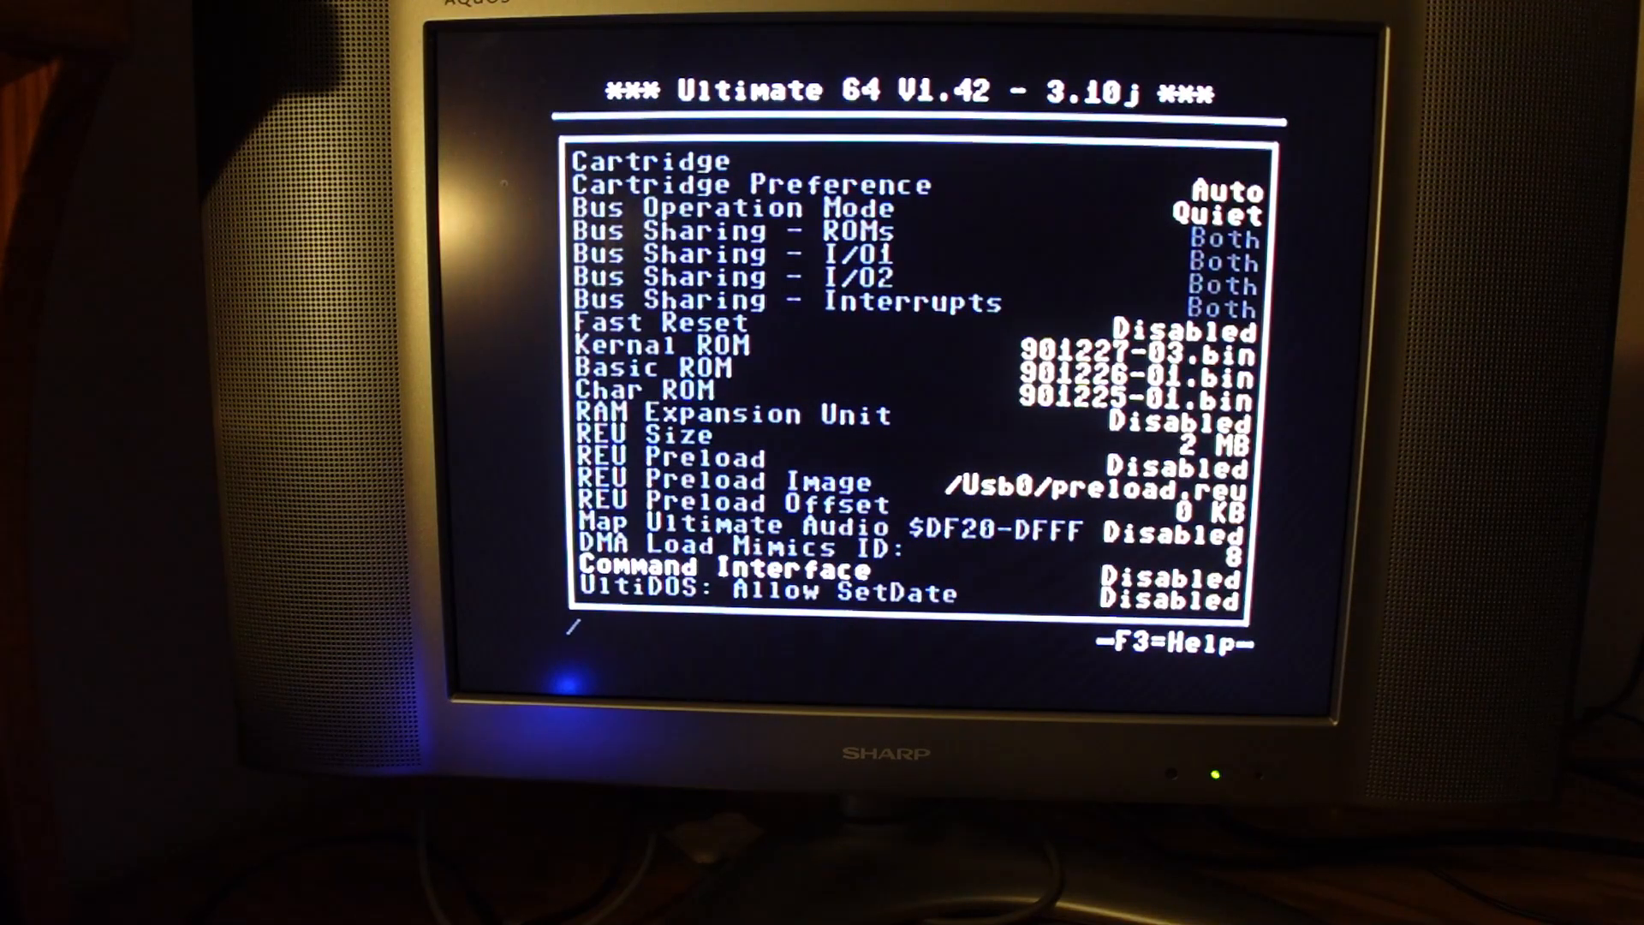
key(Return)
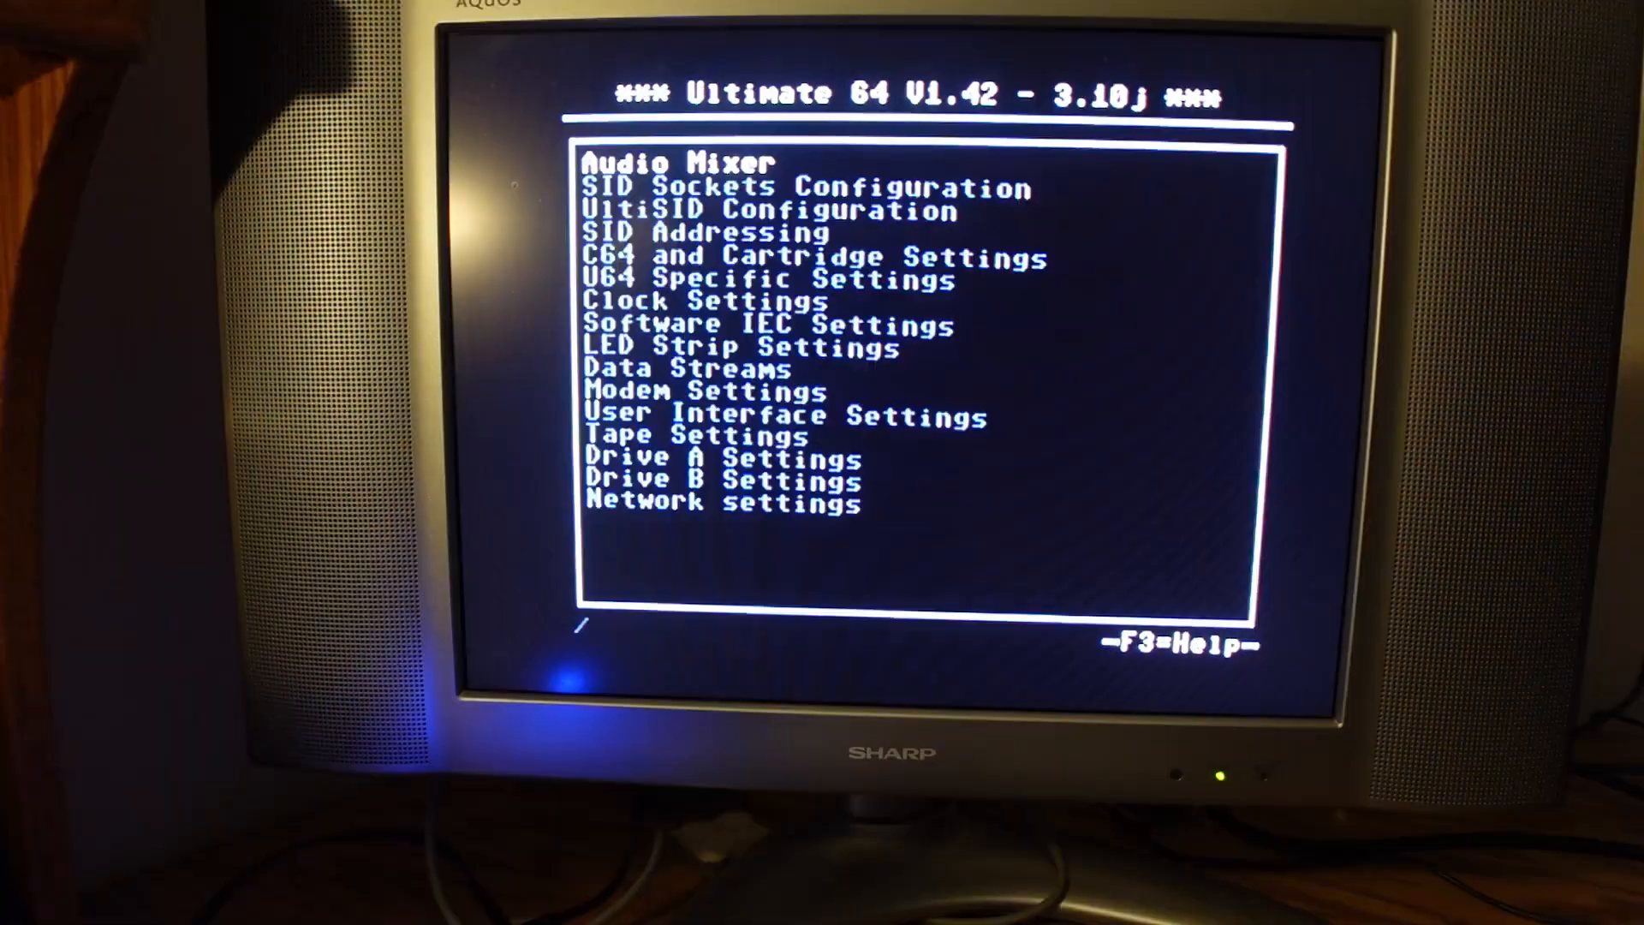
Step: Set LedStrip Mode to SID Pulse in the LED Strip Settings
key(Down)
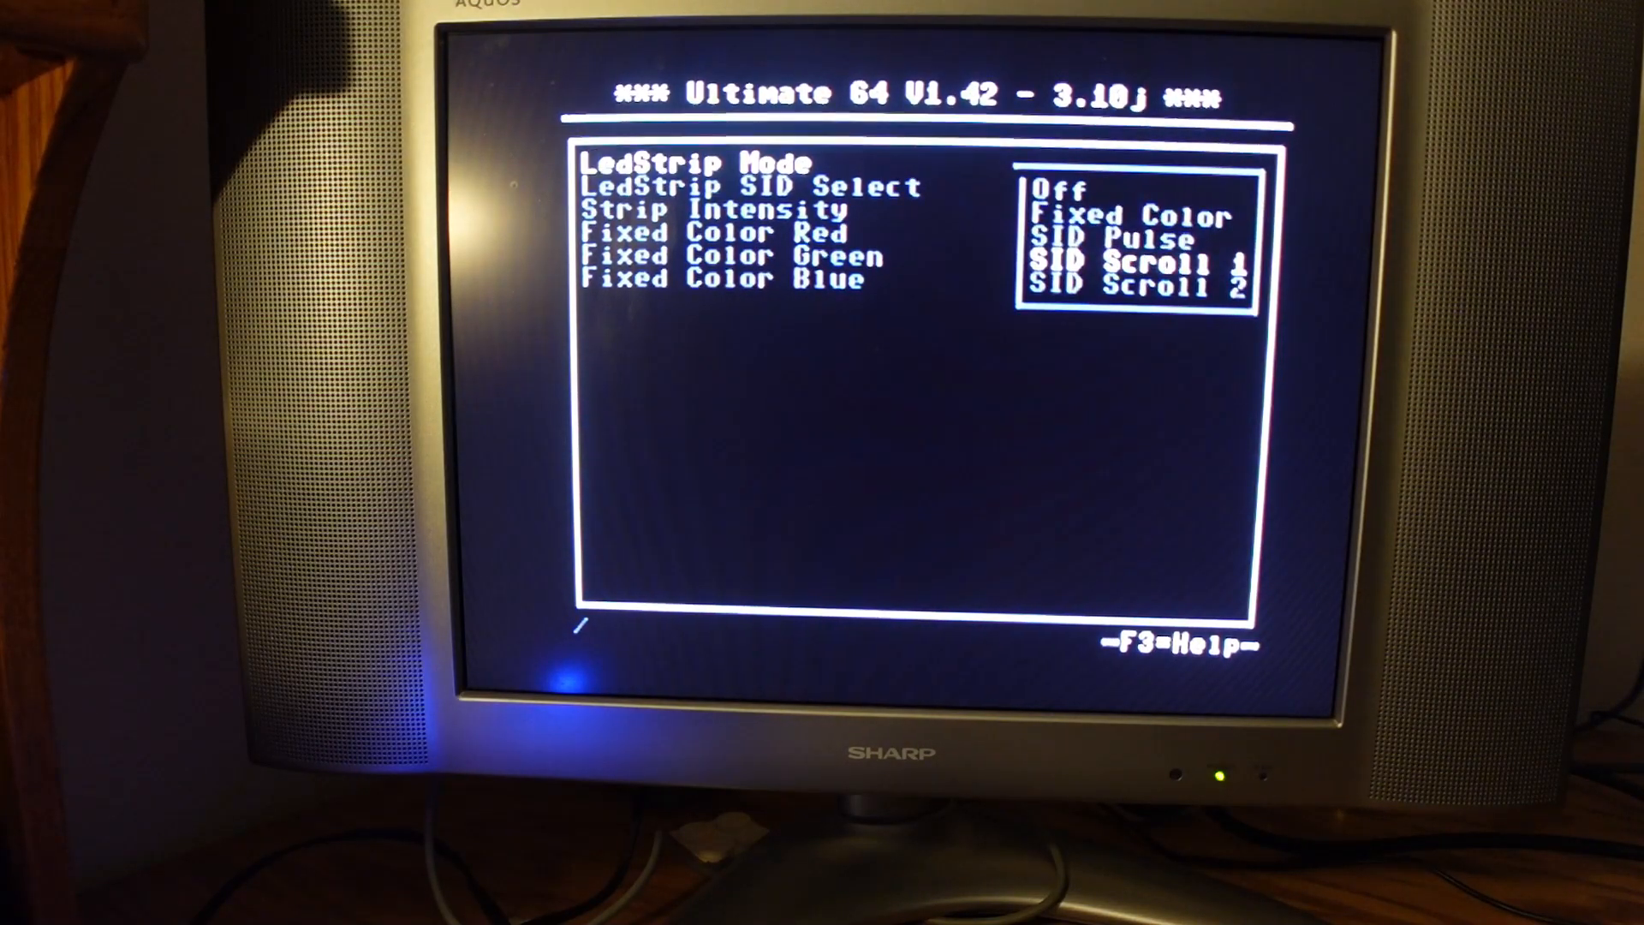
key(Up)
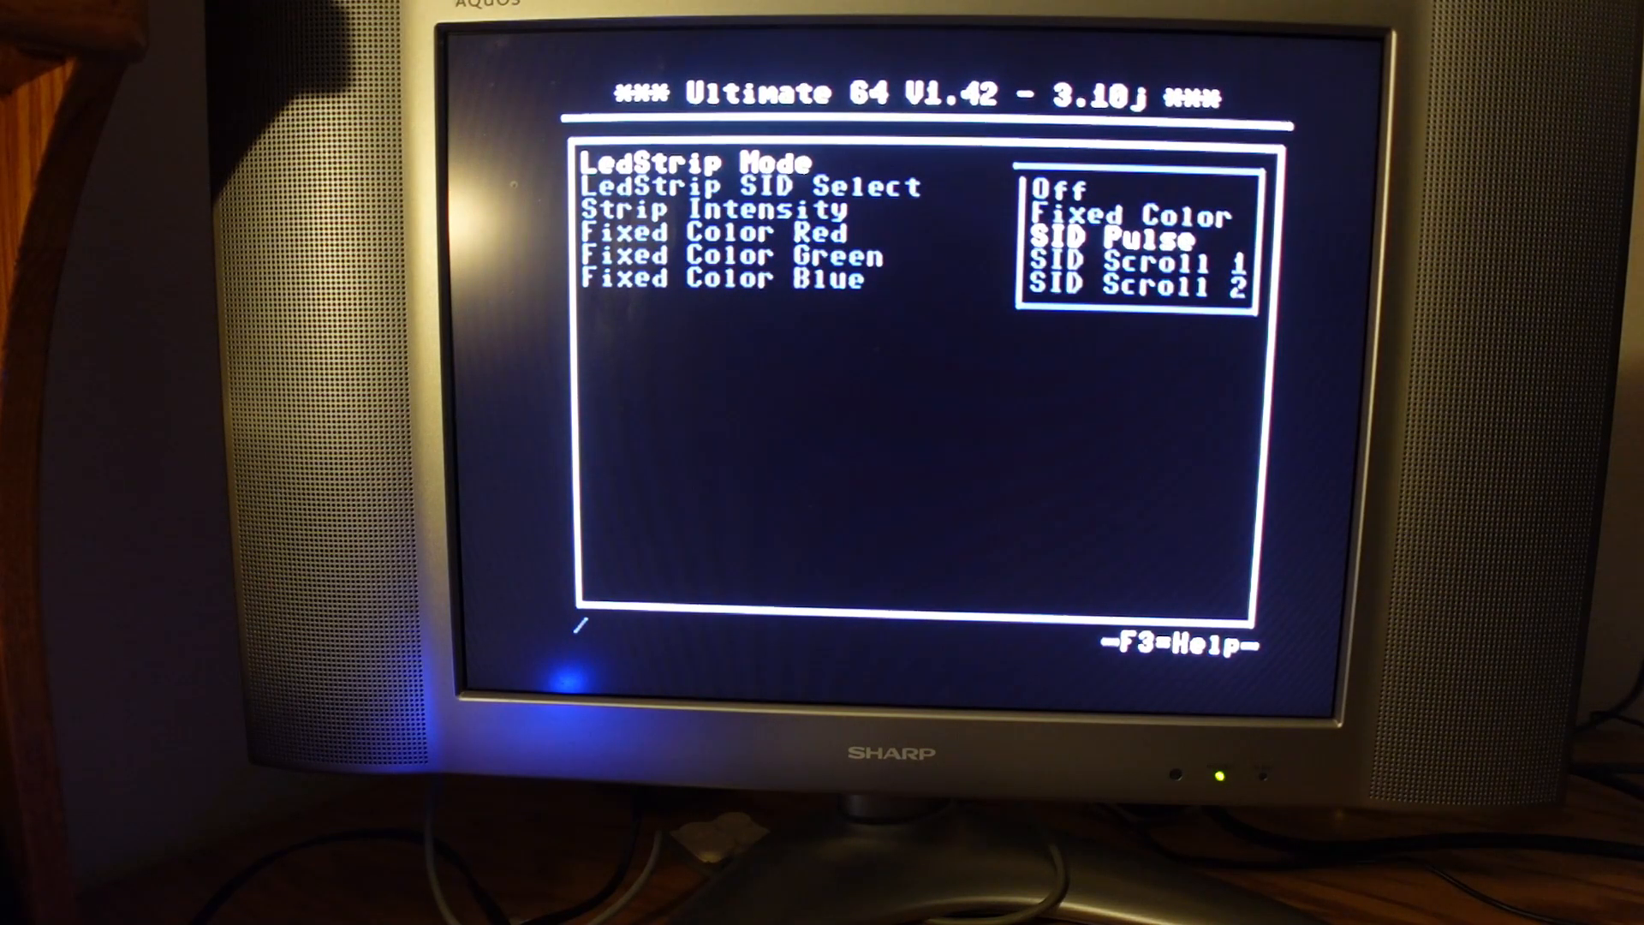
key(Return)
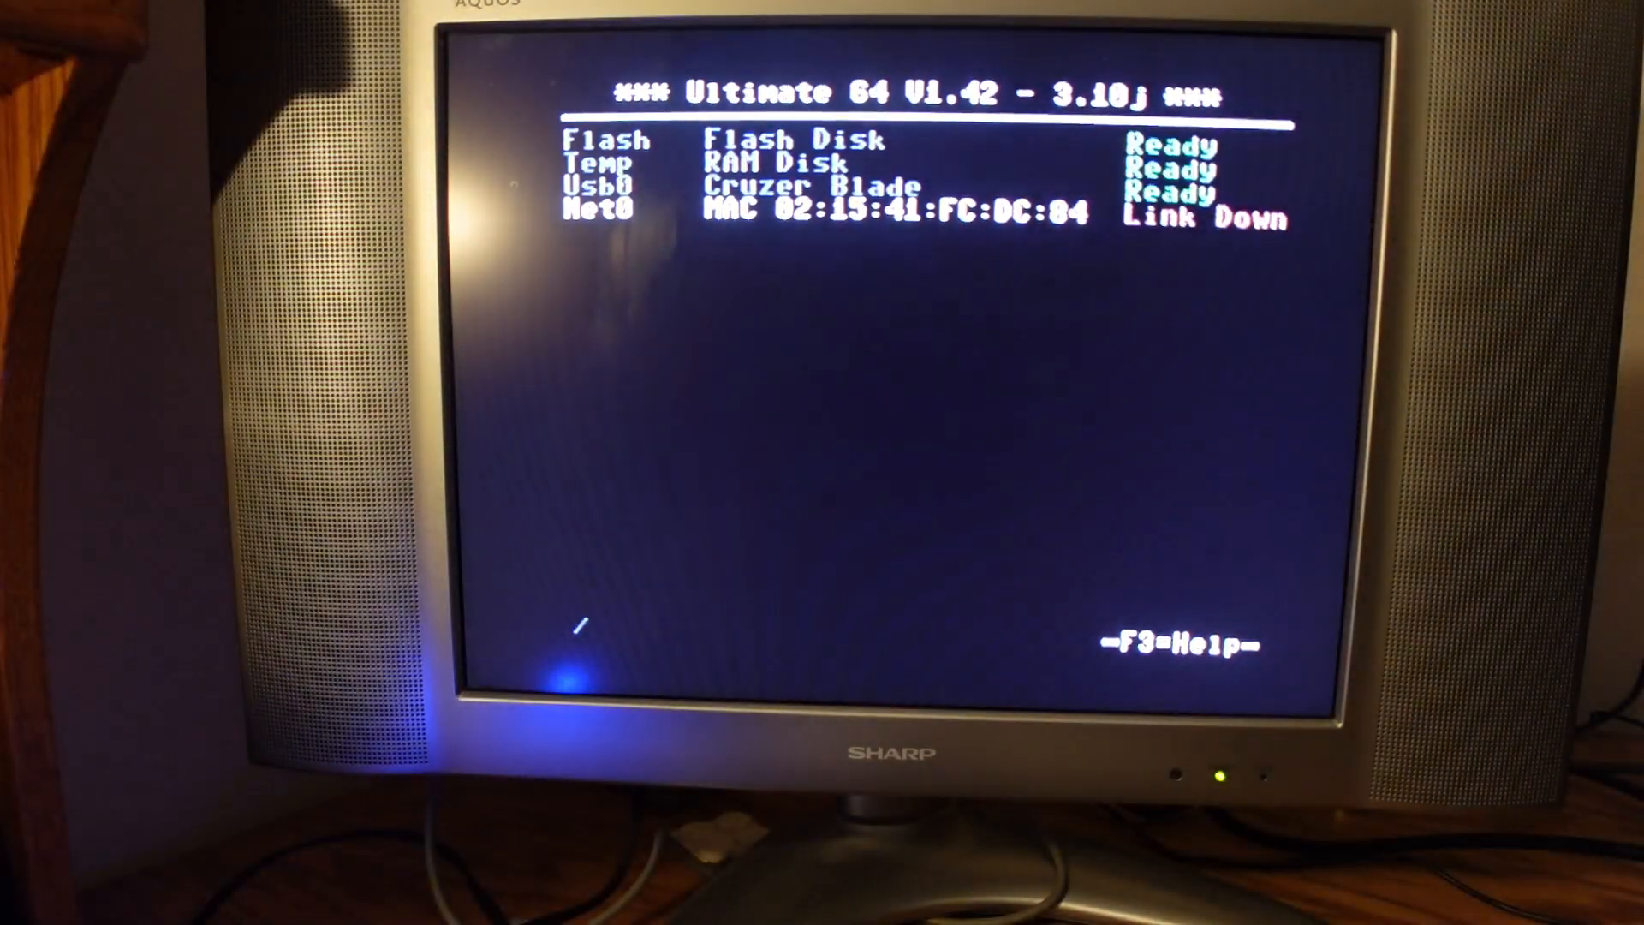
key(Return)
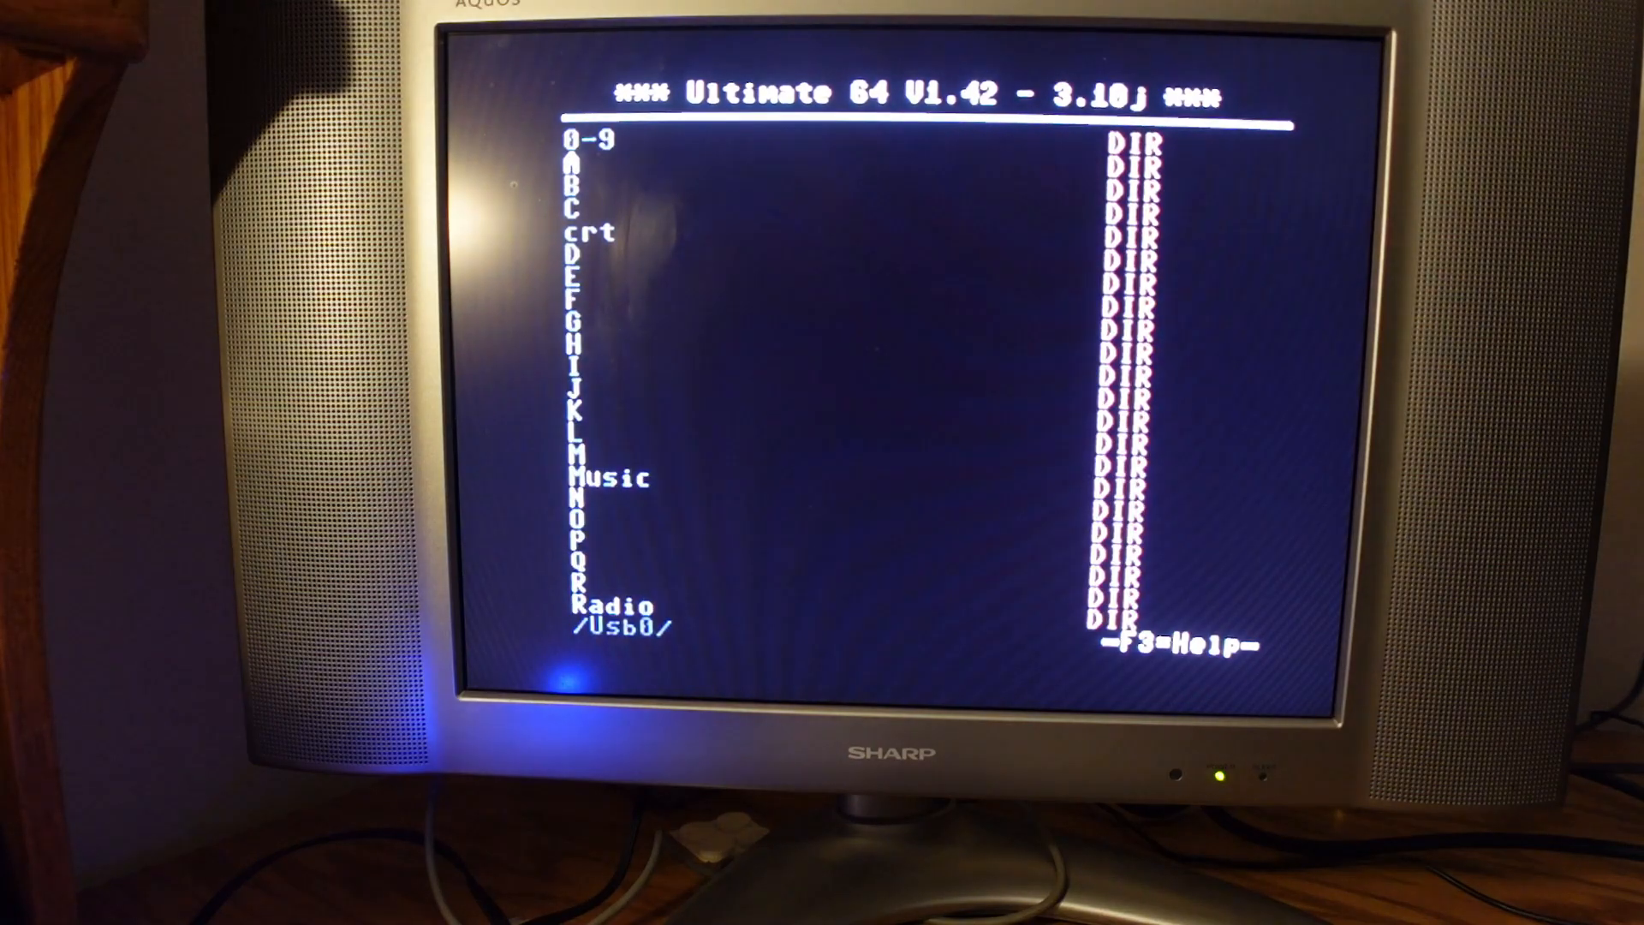
scroll(down, 3)
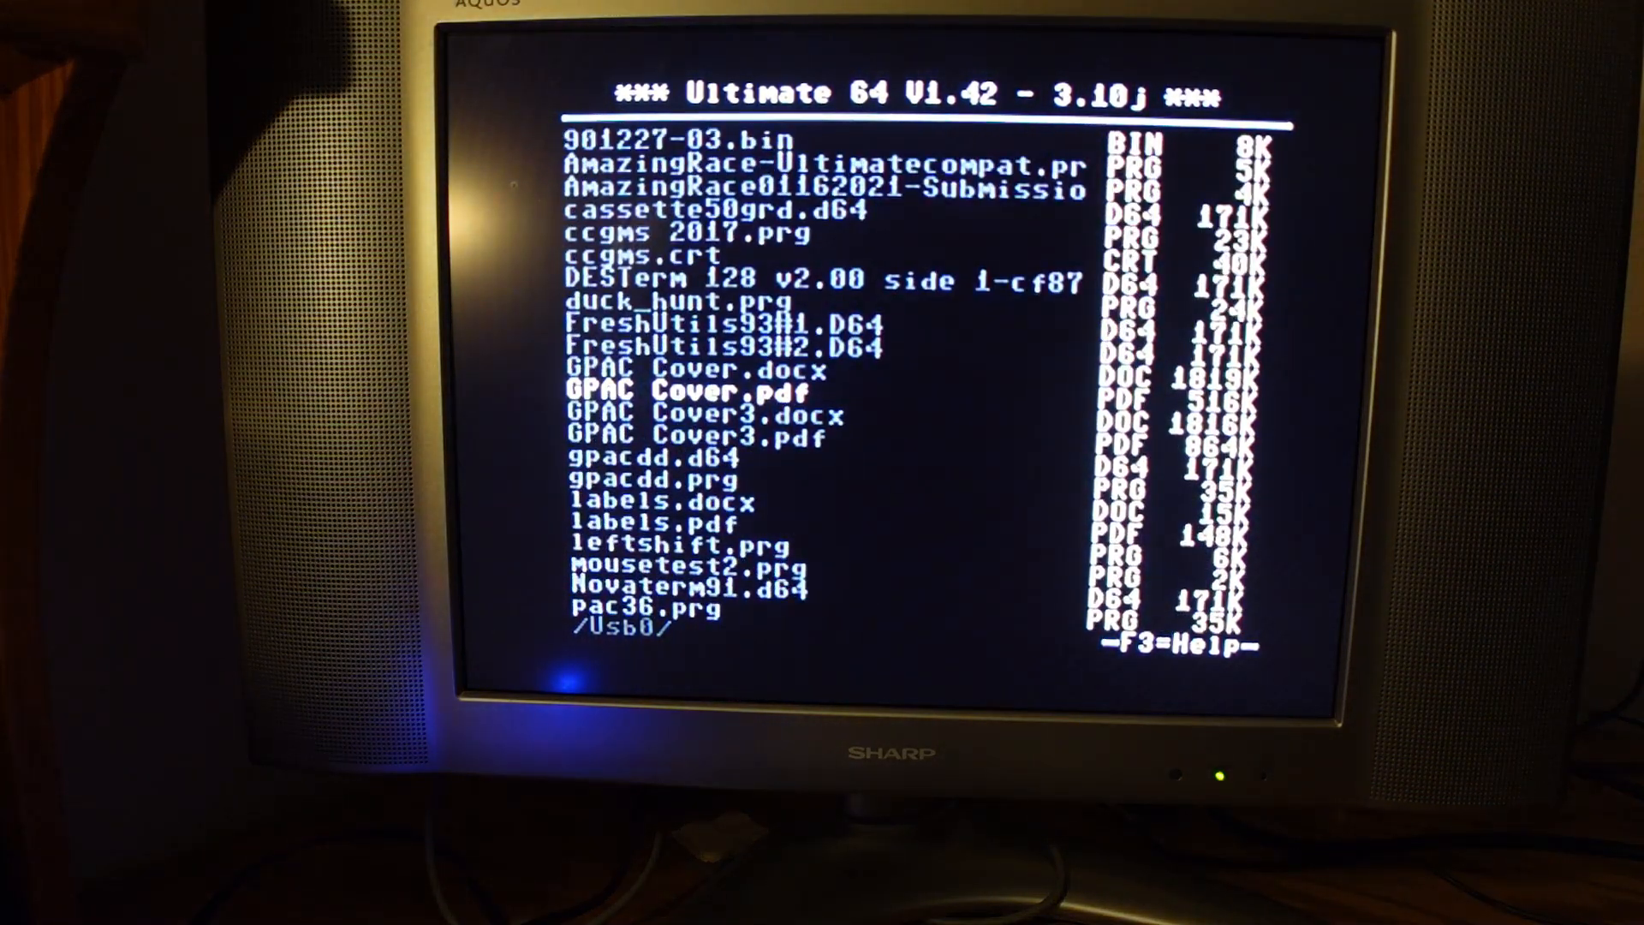
scroll(down, 3)
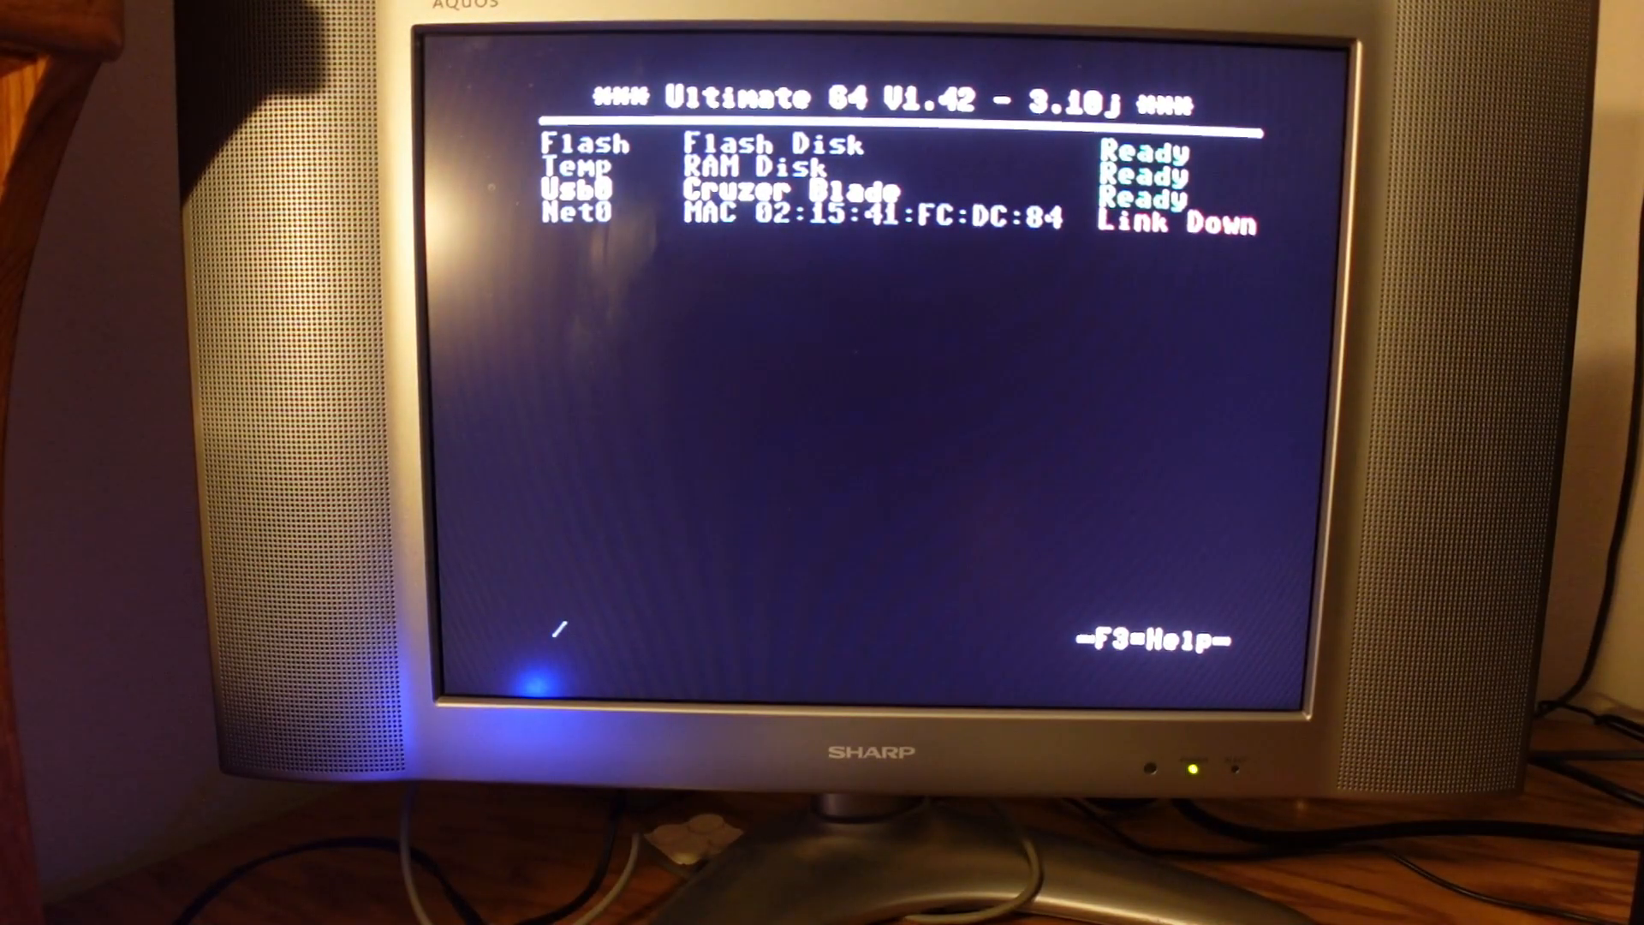
Step: Enter the ROMS folder on Usb0 to view the DolphinDos and JiffyDos files
key(Return)
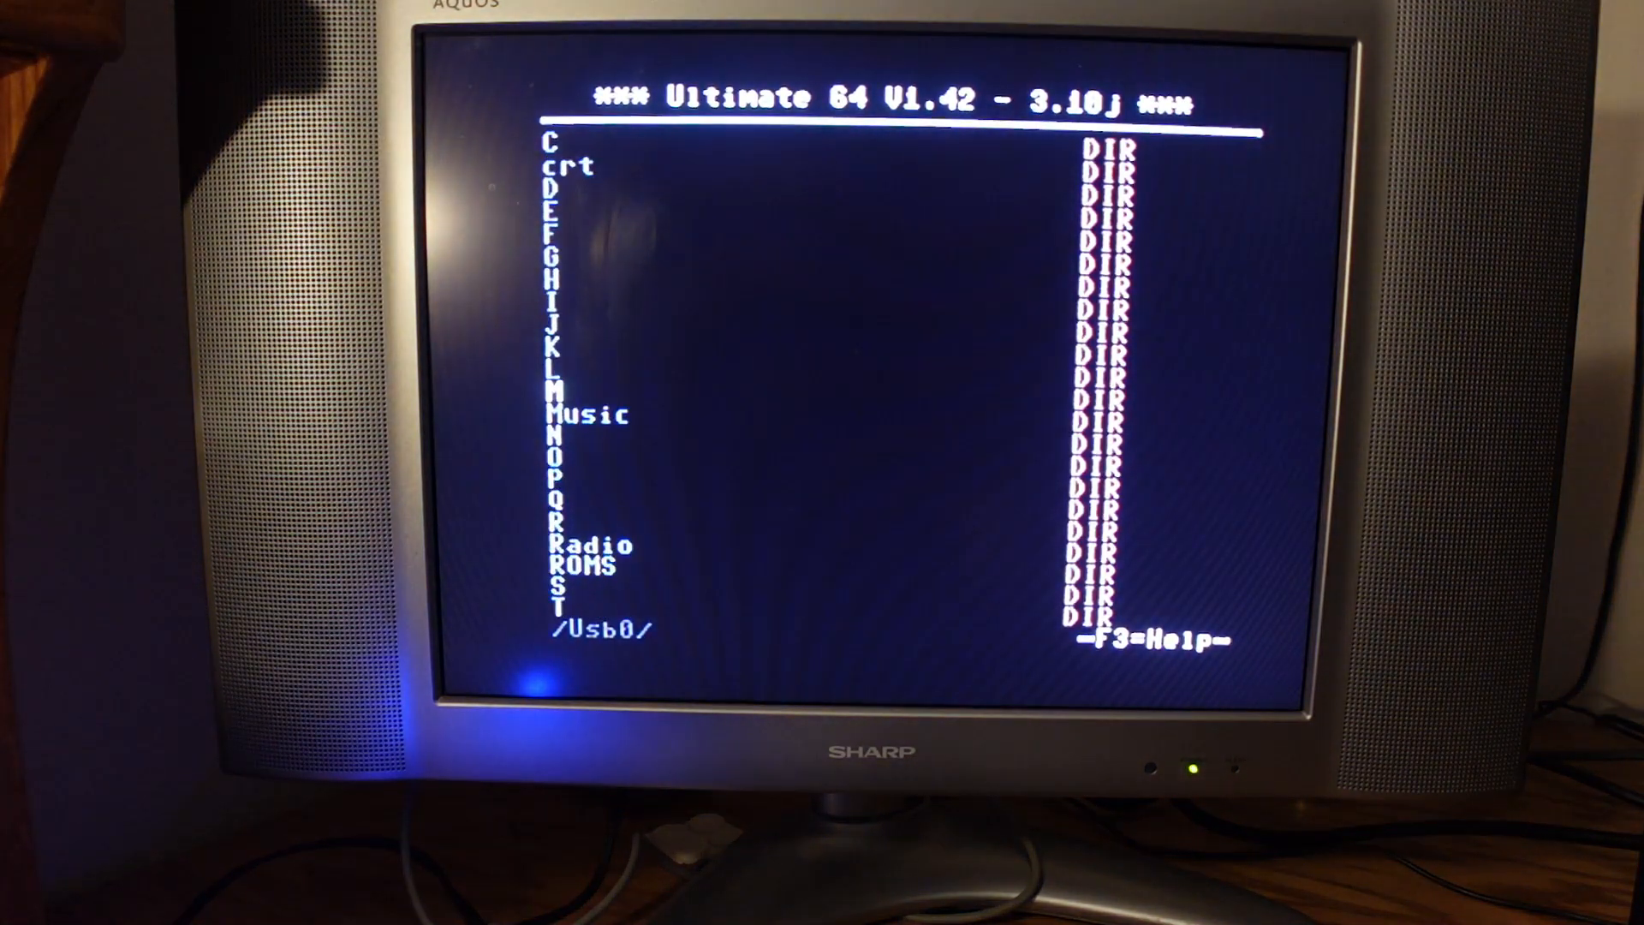
scroll(down, 3)
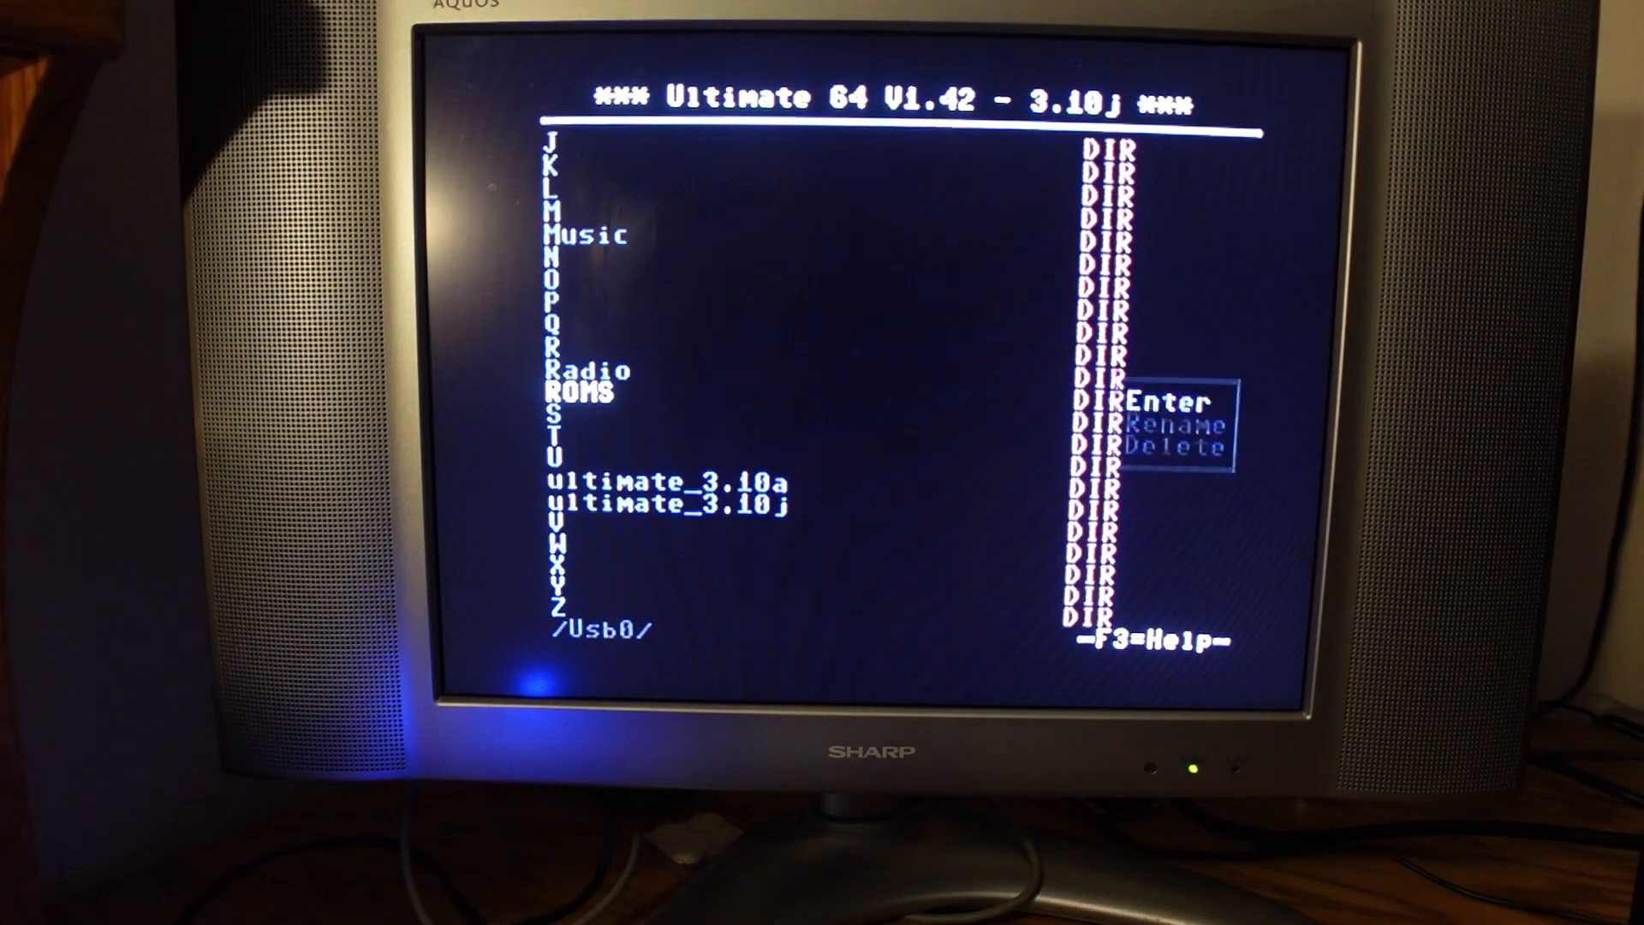
key(Return)
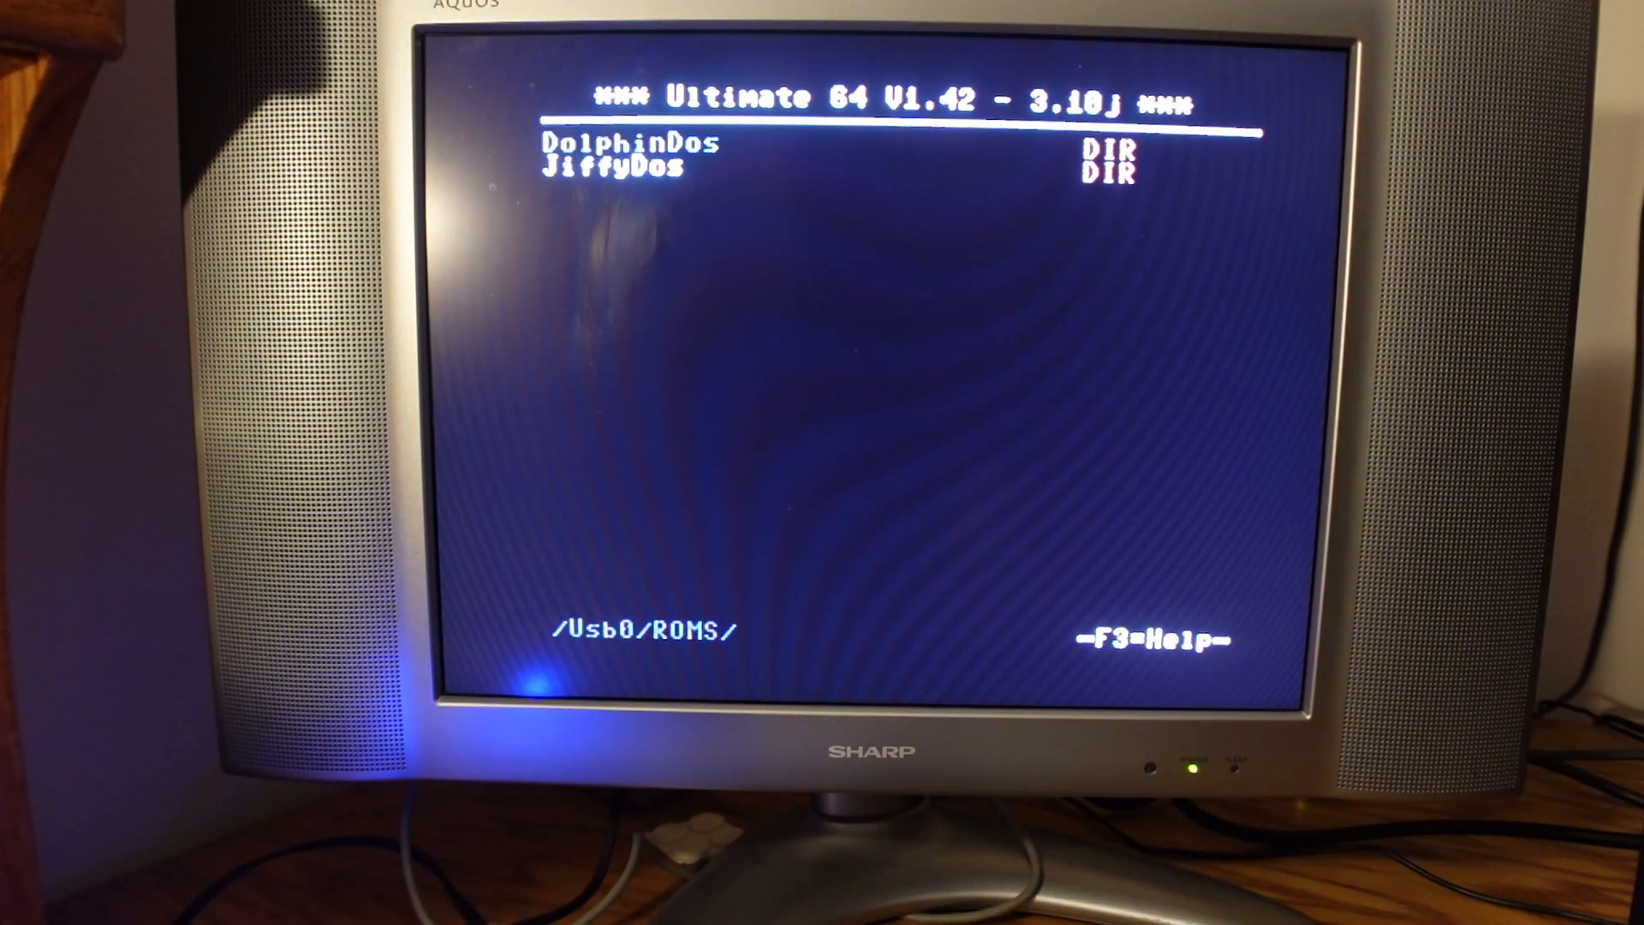
key(Return)
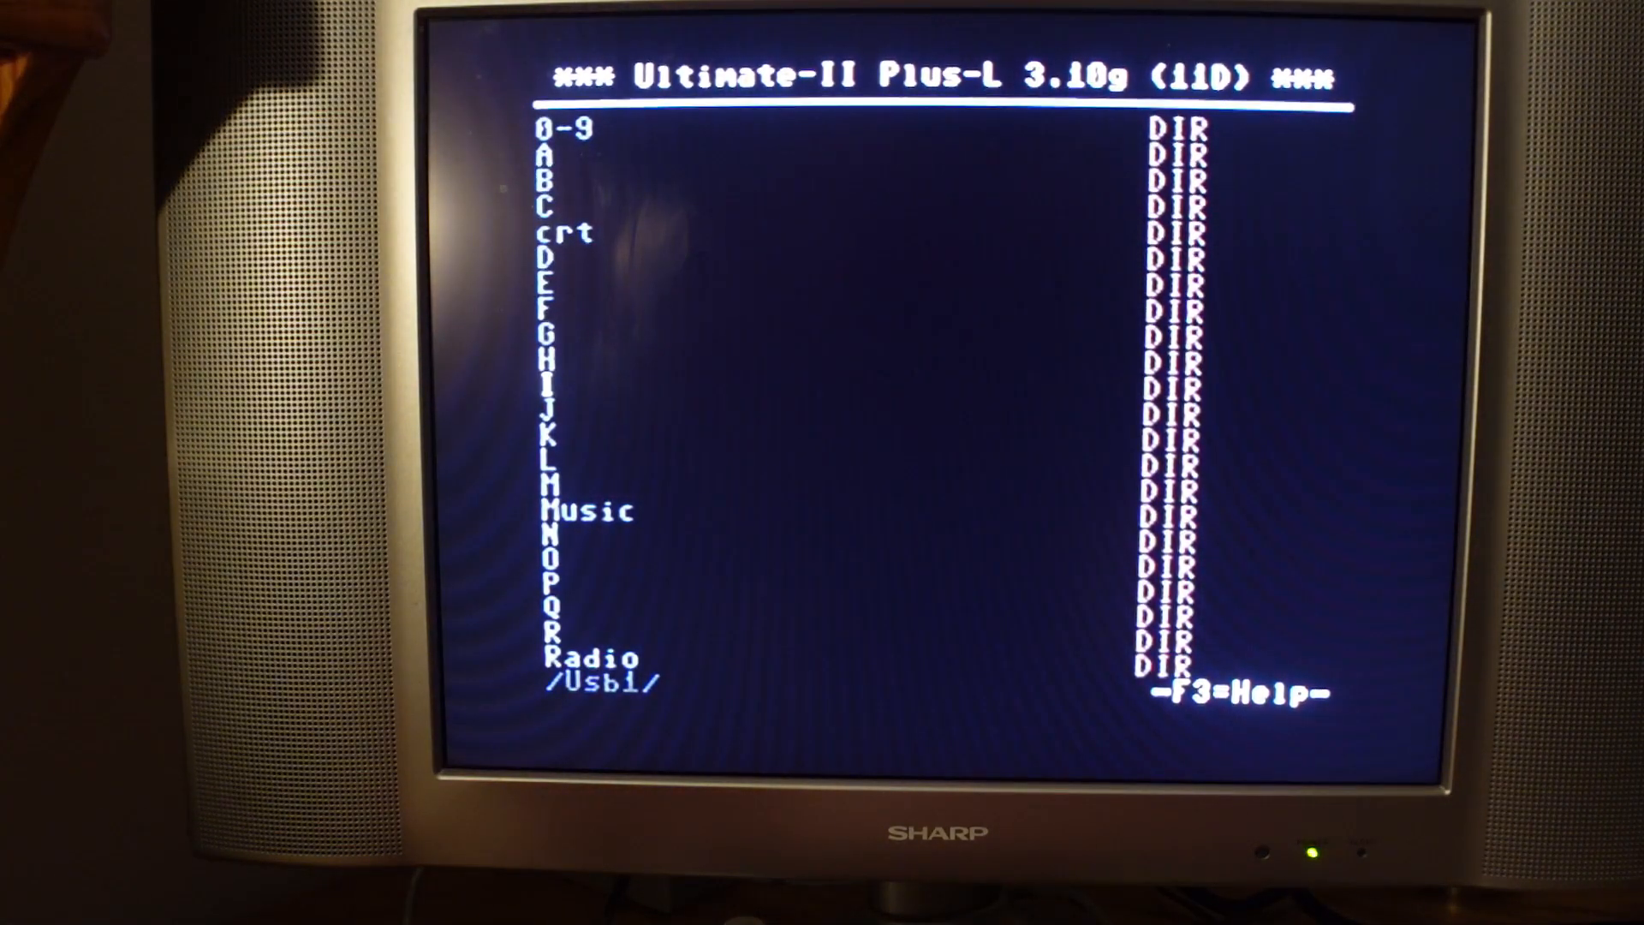
Step: Run the ultimate_3.10j updater and answer Yes at the Flash 3.10j? prompt
scroll(down, 3)
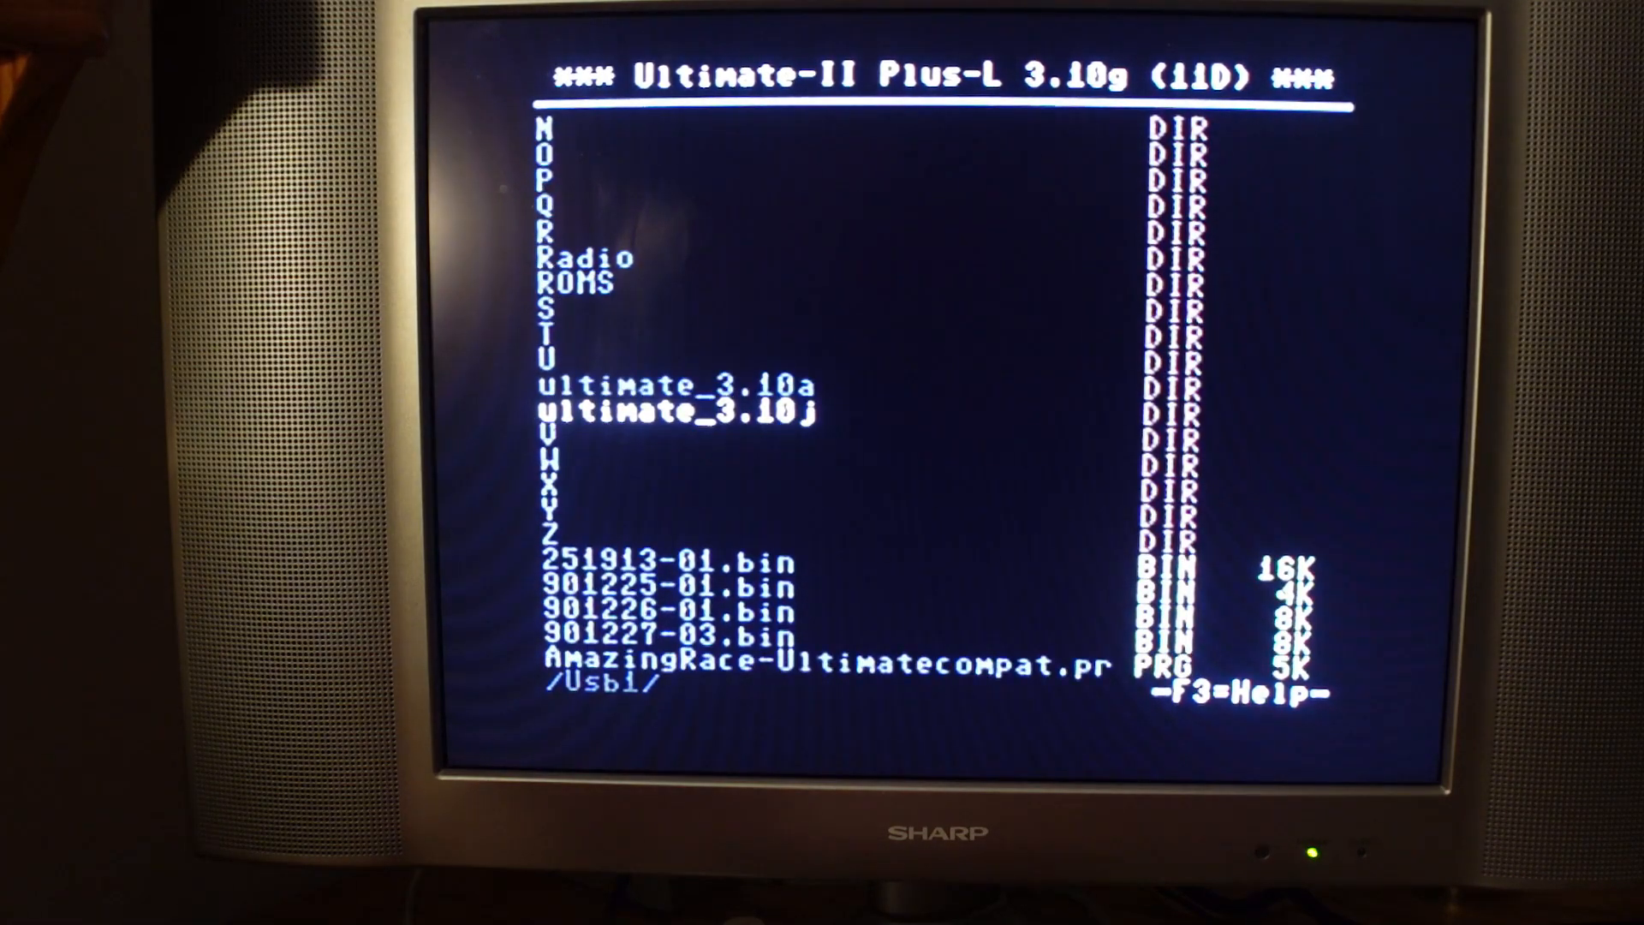
key(return)
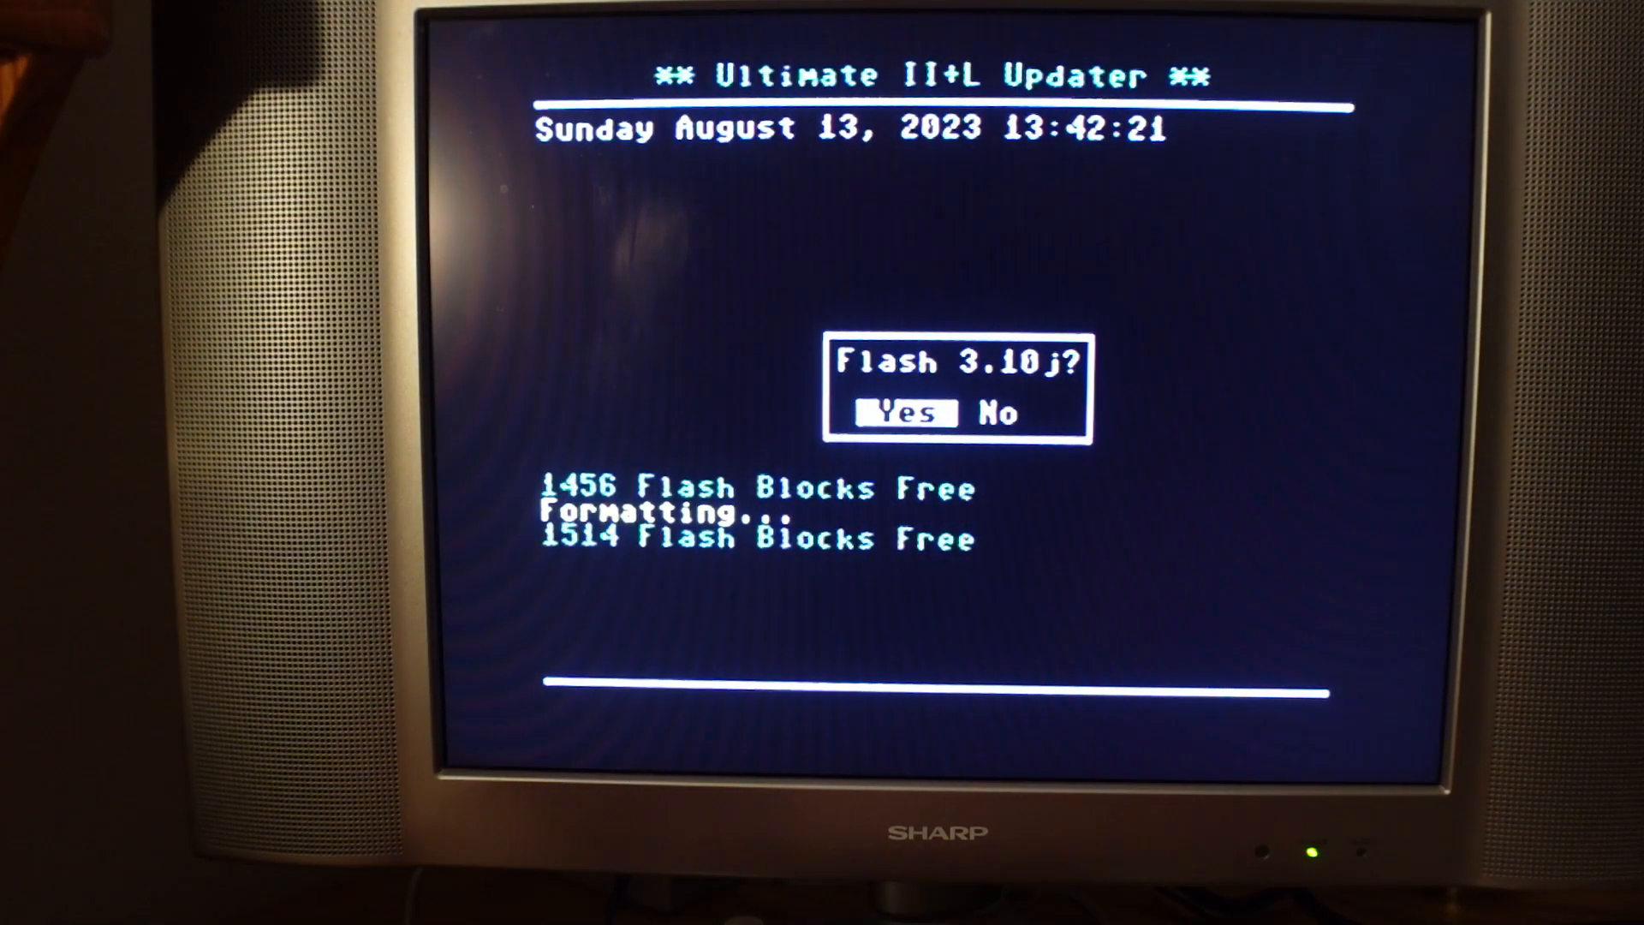
key(Return)
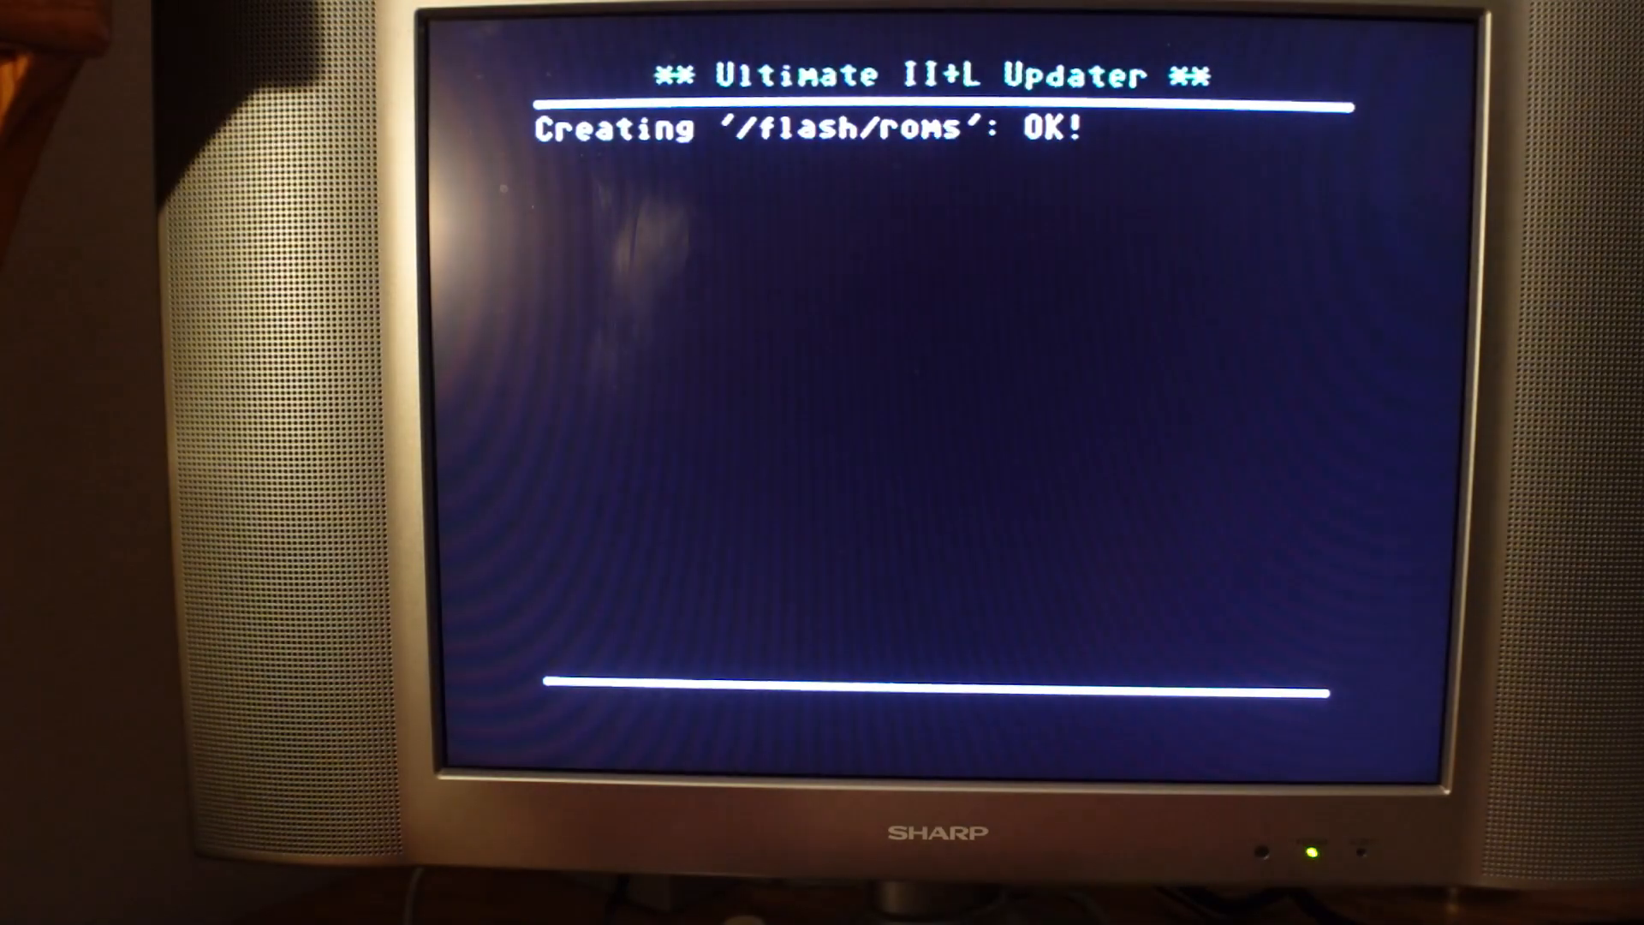